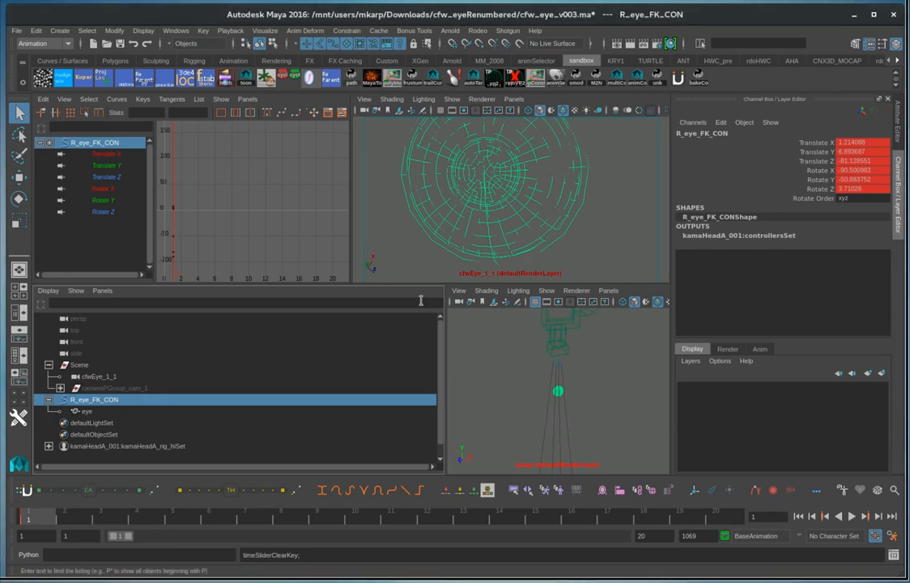
pyautogui.moveTo(488, 168)
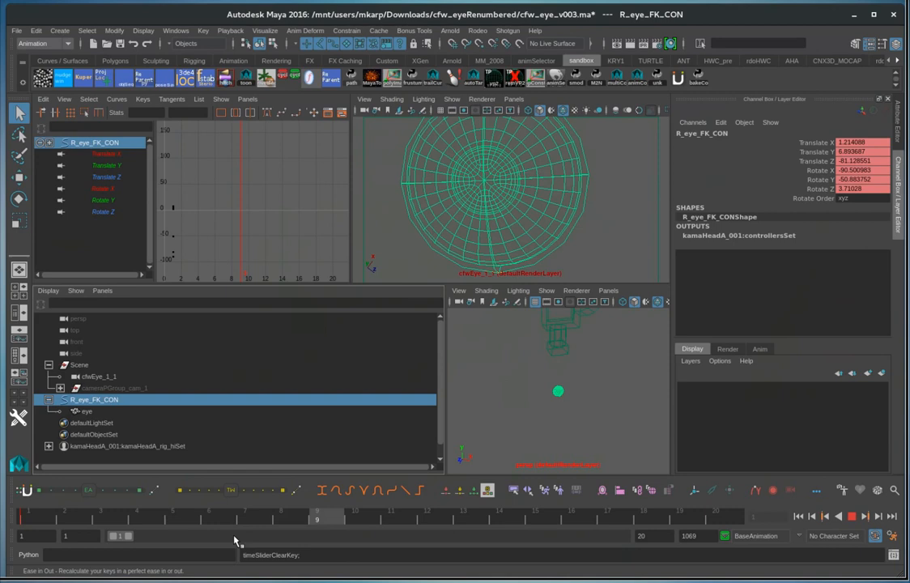
# Return the timeline to frame 1 after keying R_eye_FK_CON's zeroed channels.
pyautogui.click(85, 411)
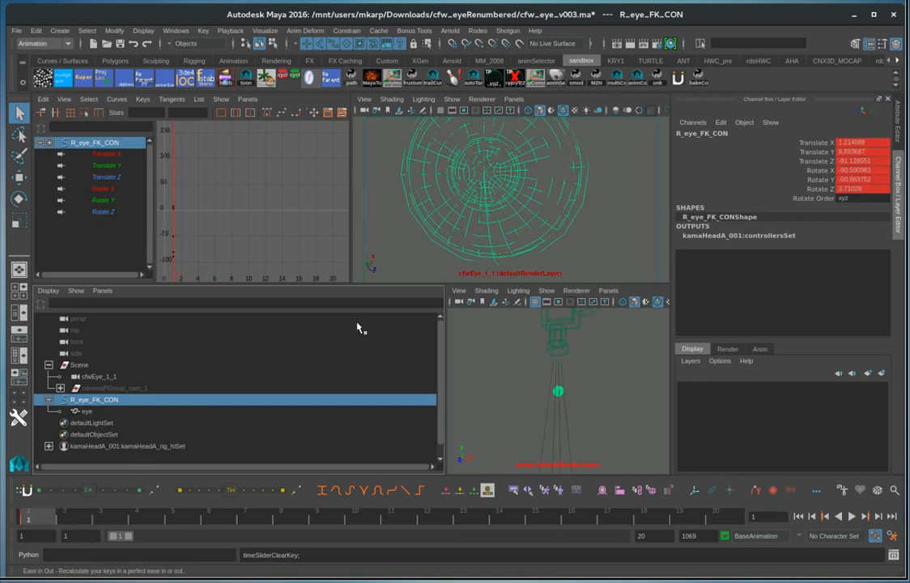
pyautogui.moveTo(89, 507)
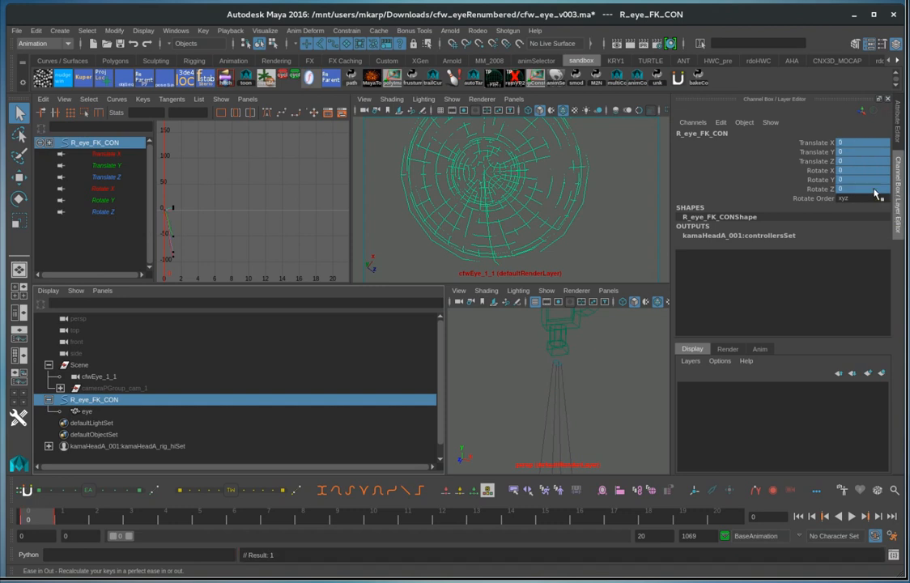
# Export the selected eye mesh with OBJexport, overwriting eyeball.0000.obj.
pyautogui.rightClick(559, 338)
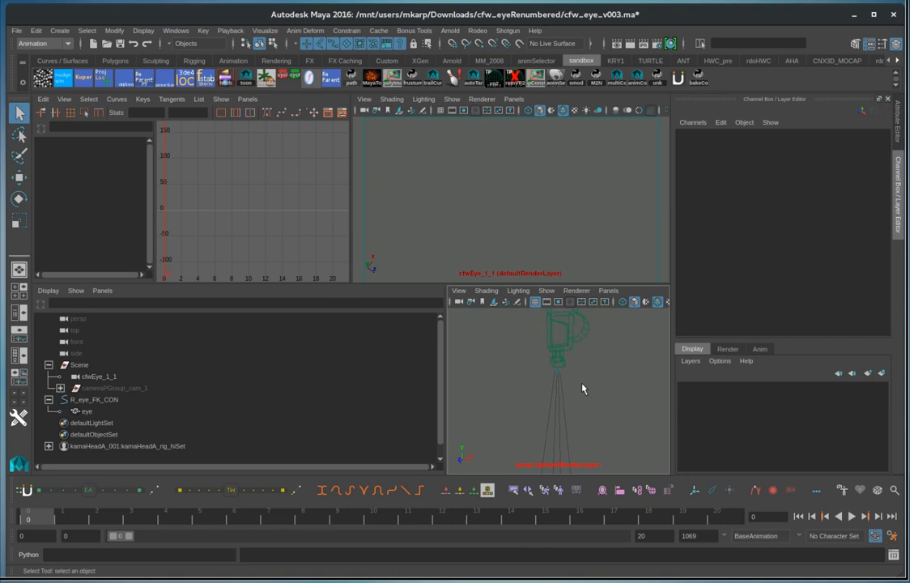
pyautogui.click(85, 411)
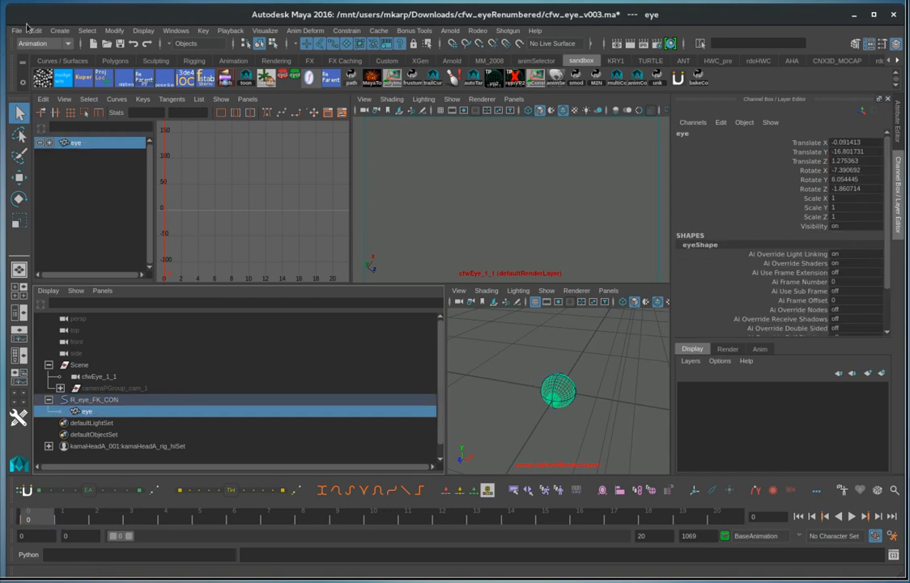
pyautogui.click(16, 30)
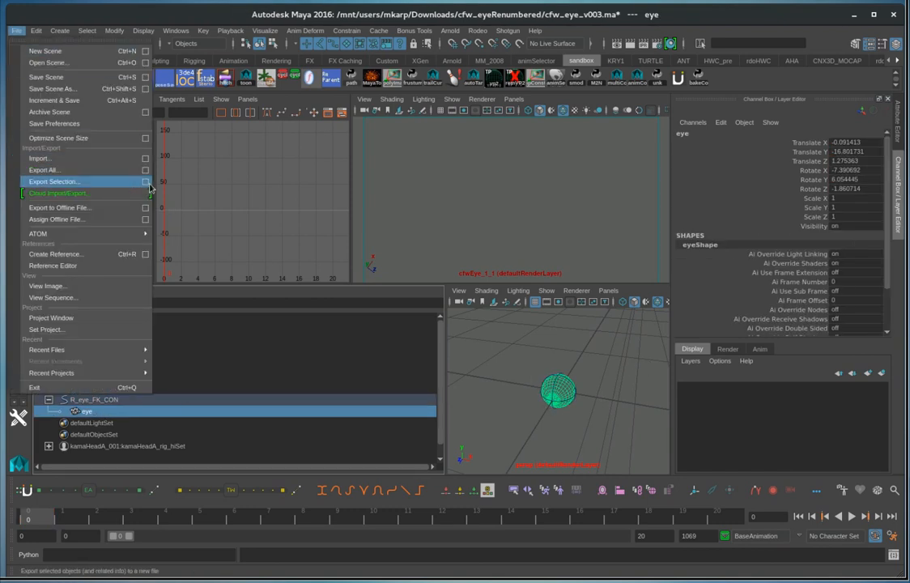
pyautogui.click(53, 180)
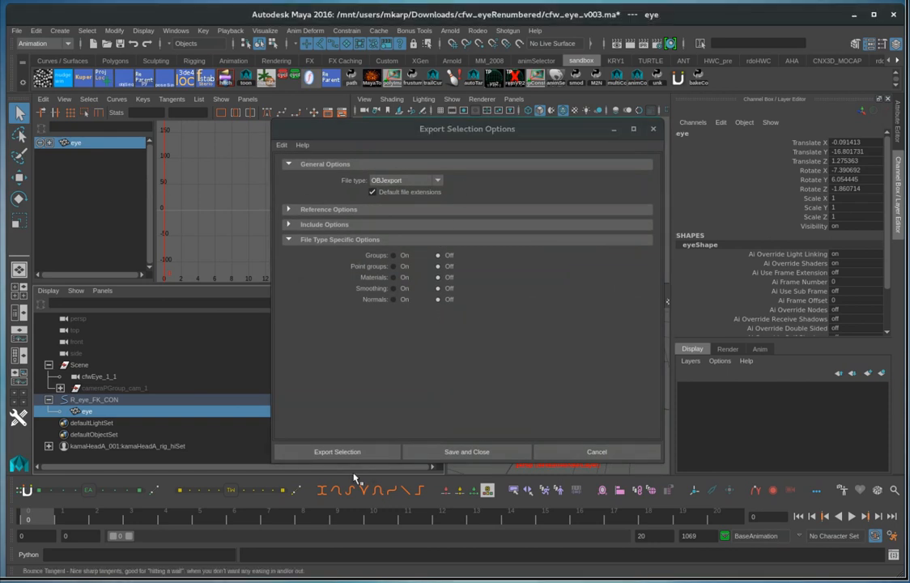
pyautogui.click(337, 452)
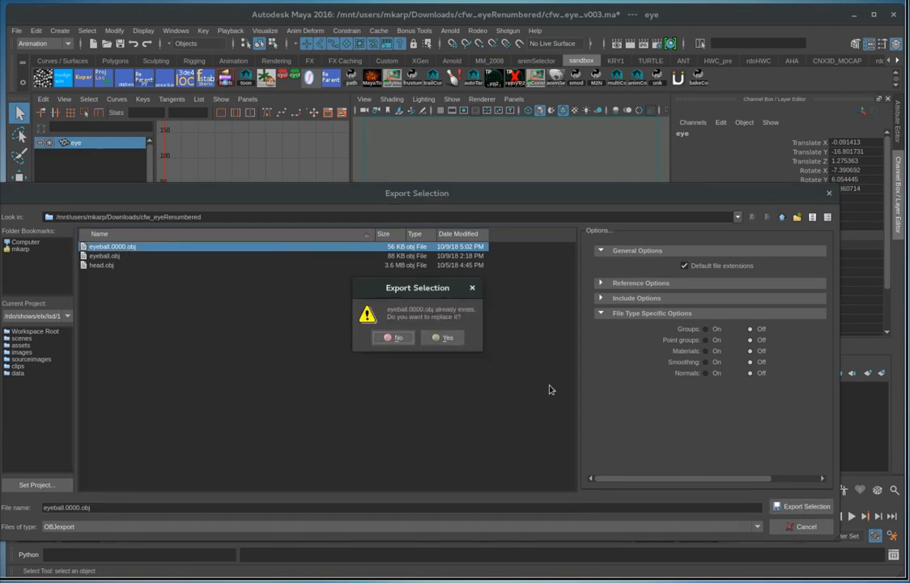
pyautogui.click(446, 338)
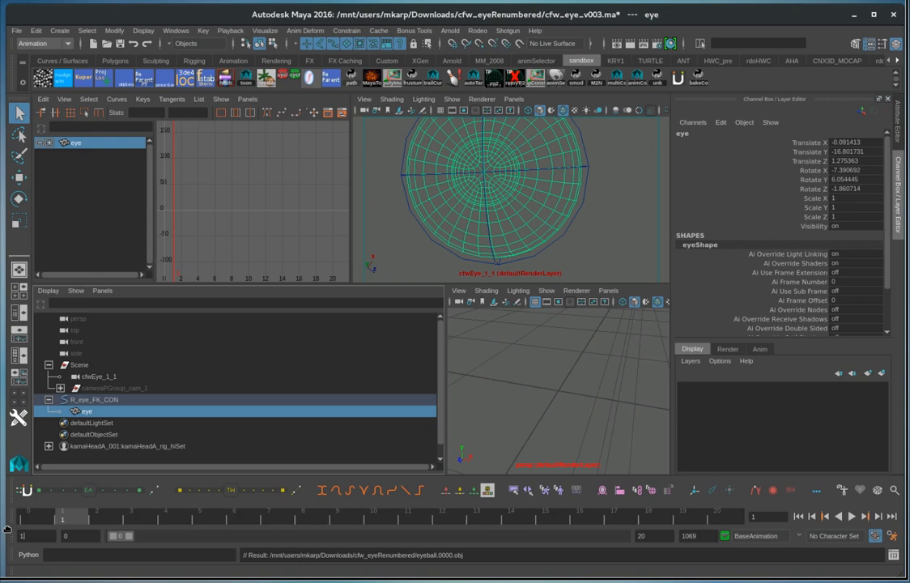
# Save R_eye_FK_CON's pose over Downloads/cfw_eyeRenumbered/eye_pose.0001.pose.
pyautogui.click(60, 517)
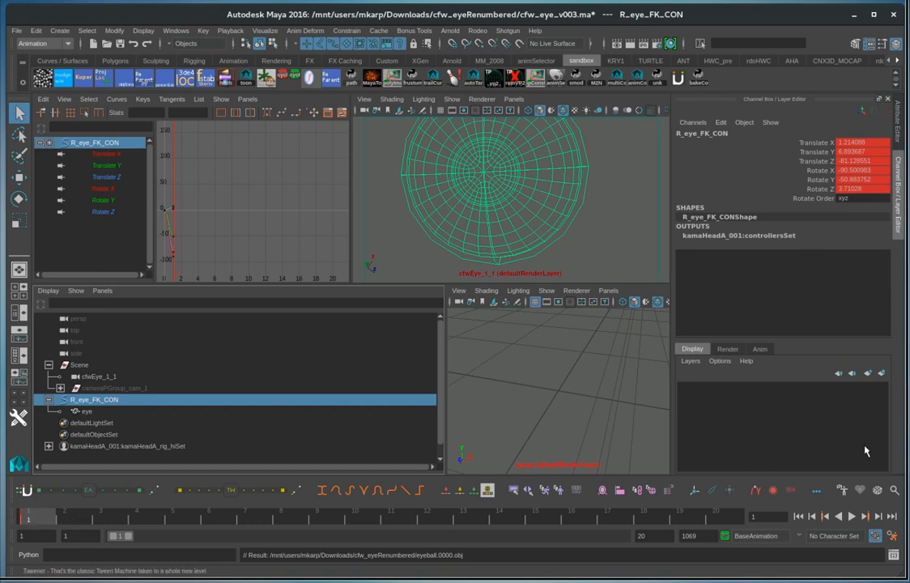
pyautogui.moveTo(120, 403)
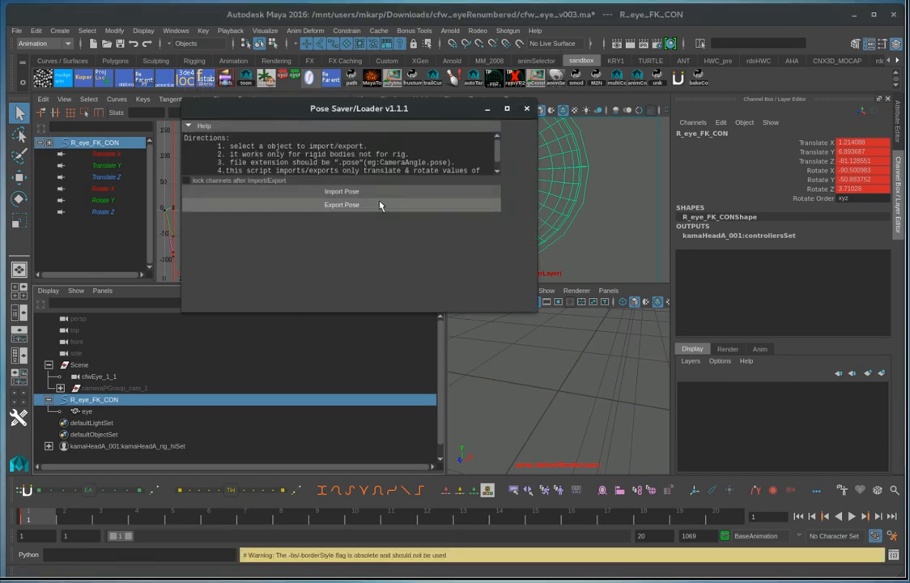
pyautogui.click(341, 204)
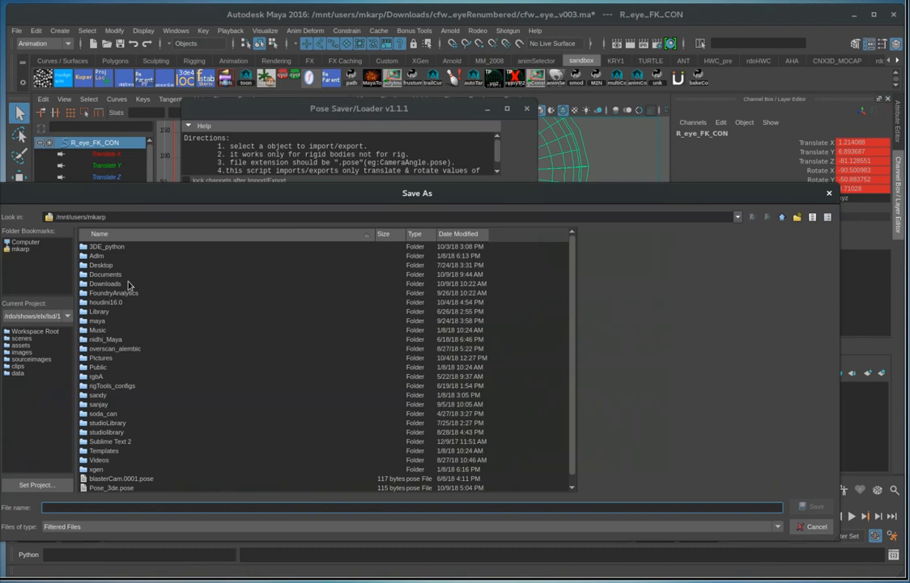
pyautogui.doubleClick(103, 284)
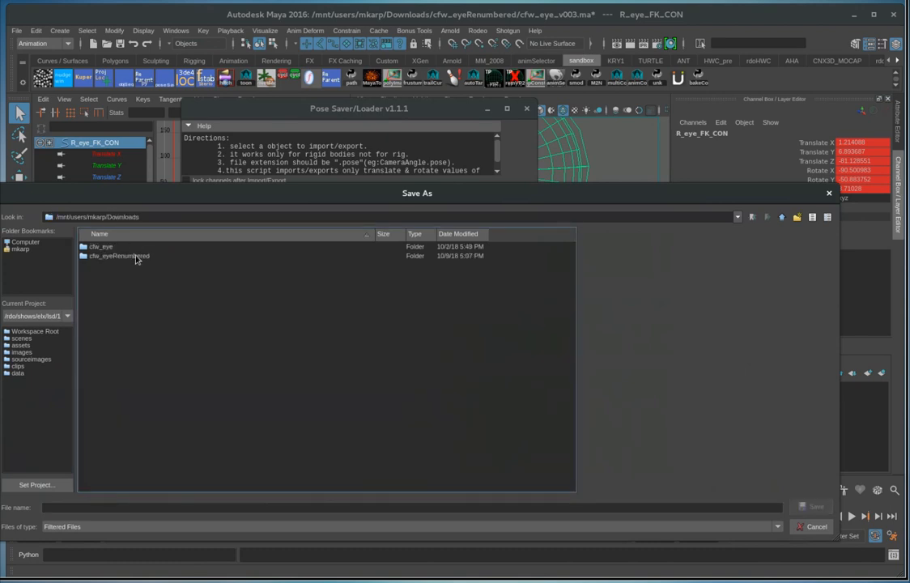
pyautogui.doubleClick(119, 255)
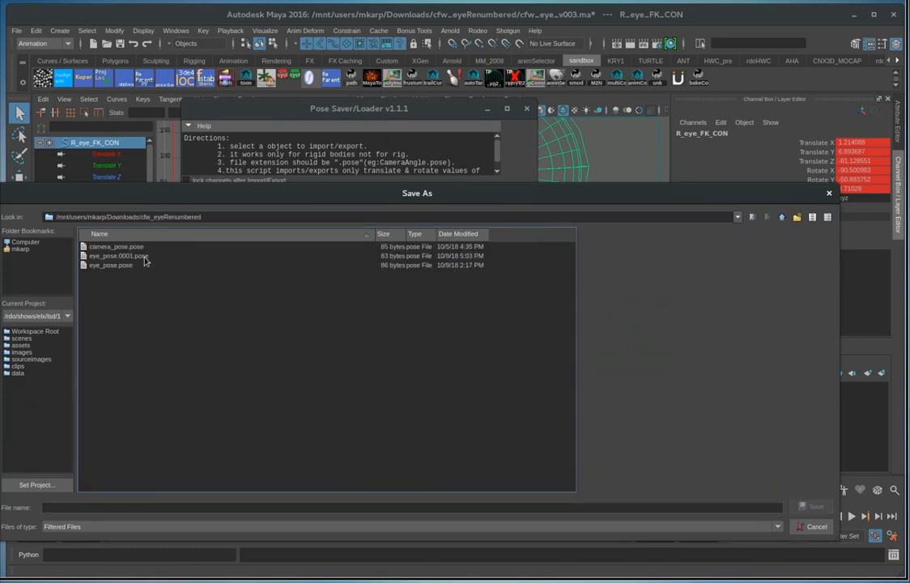
pyautogui.click(118, 256)
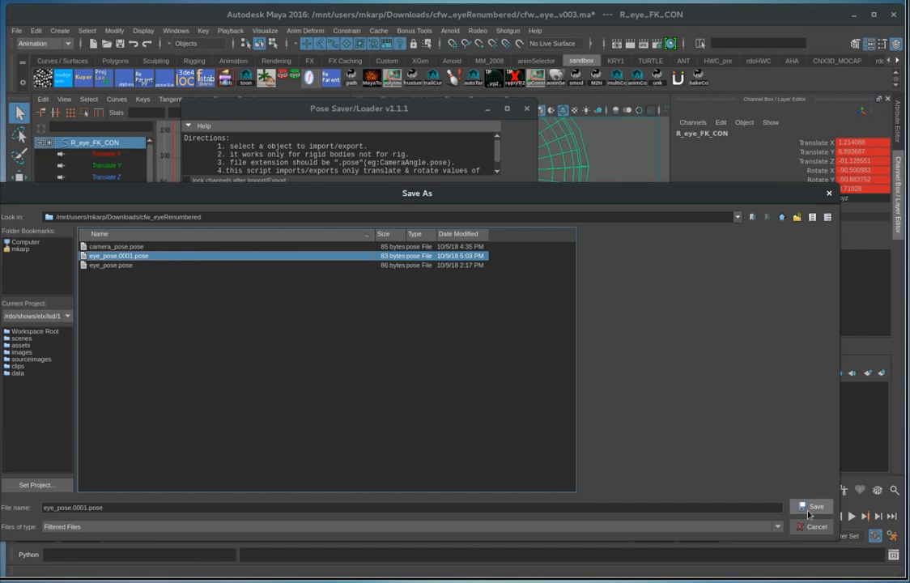
pyautogui.click(815, 506)
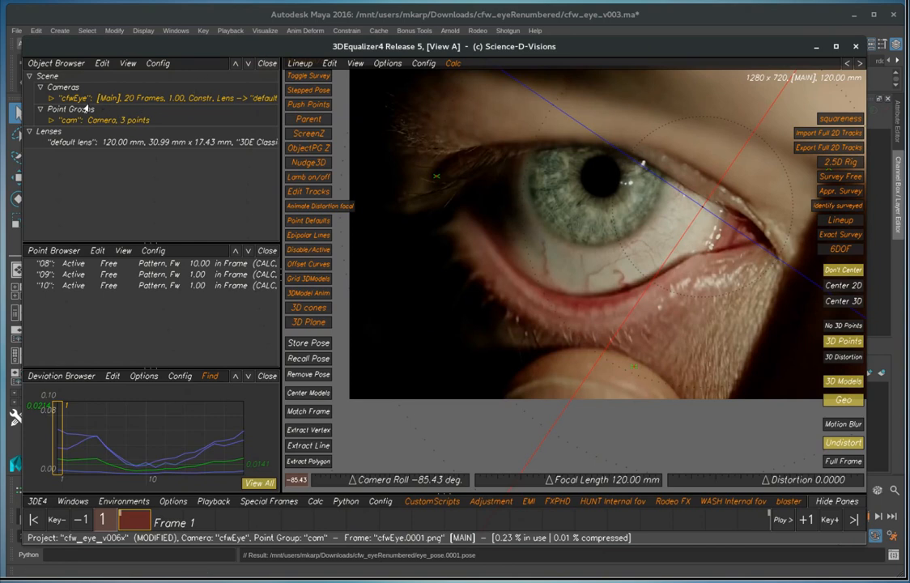
# Add a new point group, name it 'eye', and expand it in the Object Browser.
pyautogui.rightClick(73, 108)
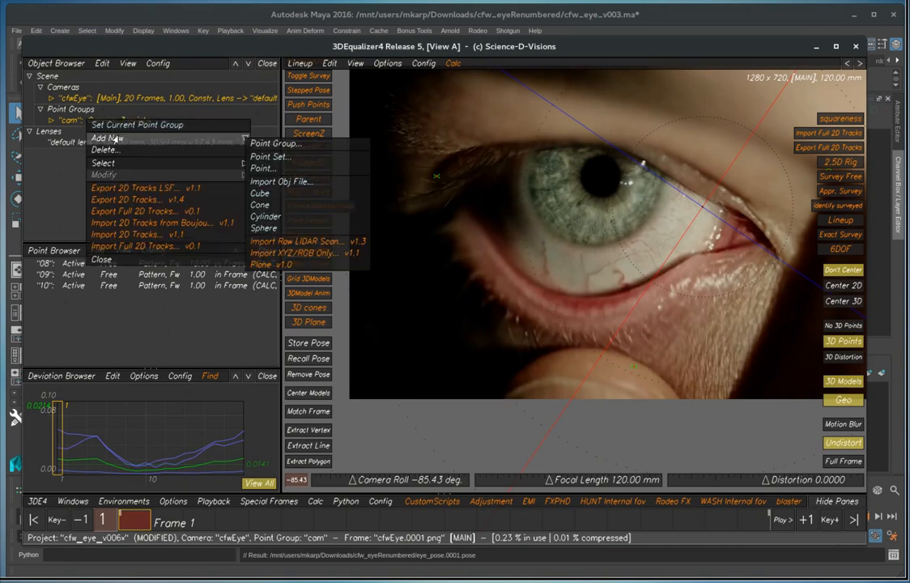
pyautogui.click(107, 137)
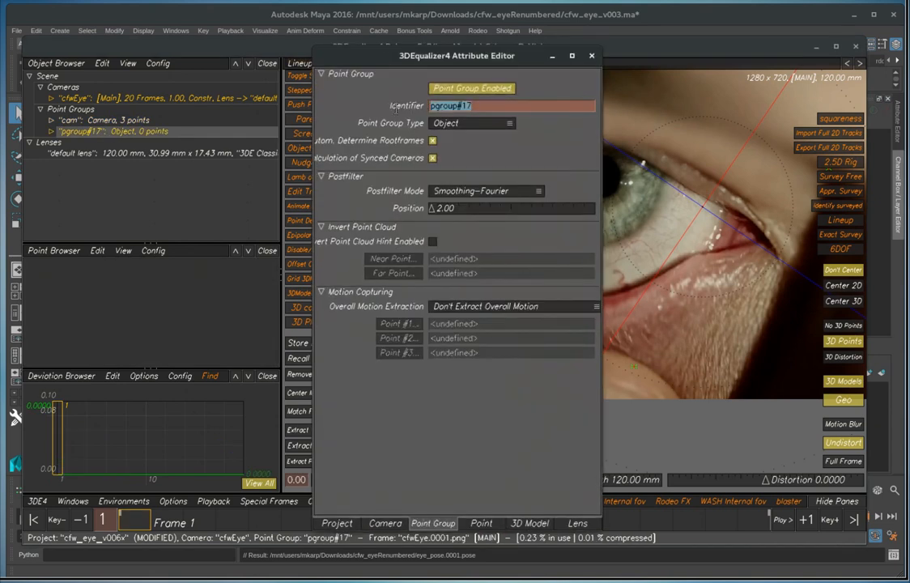
pyautogui.write('eye')
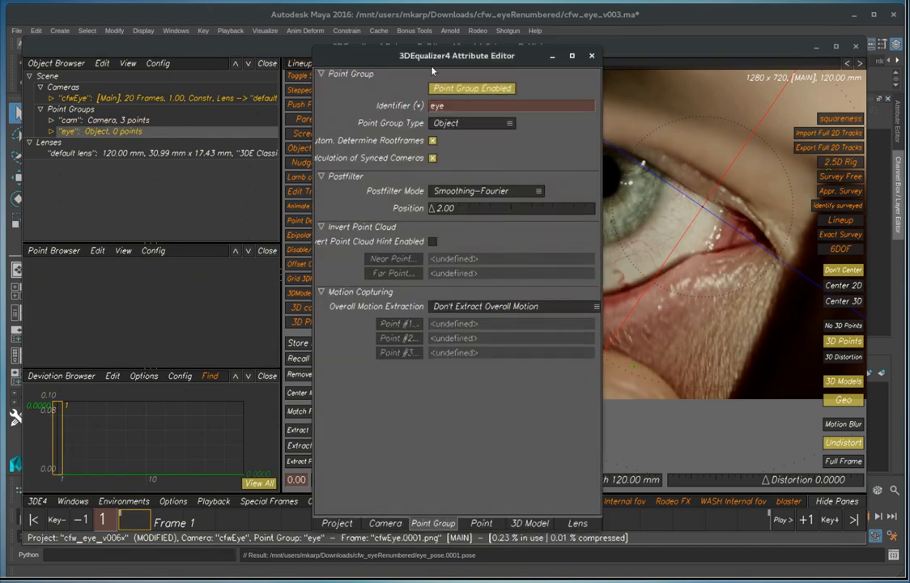
pyautogui.click(591, 55)
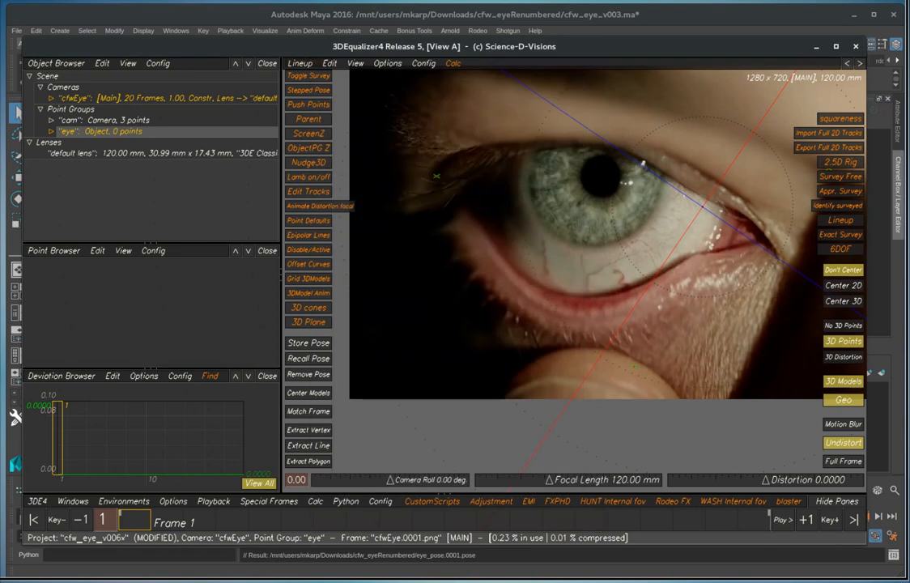
pyautogui.click(52, 131)
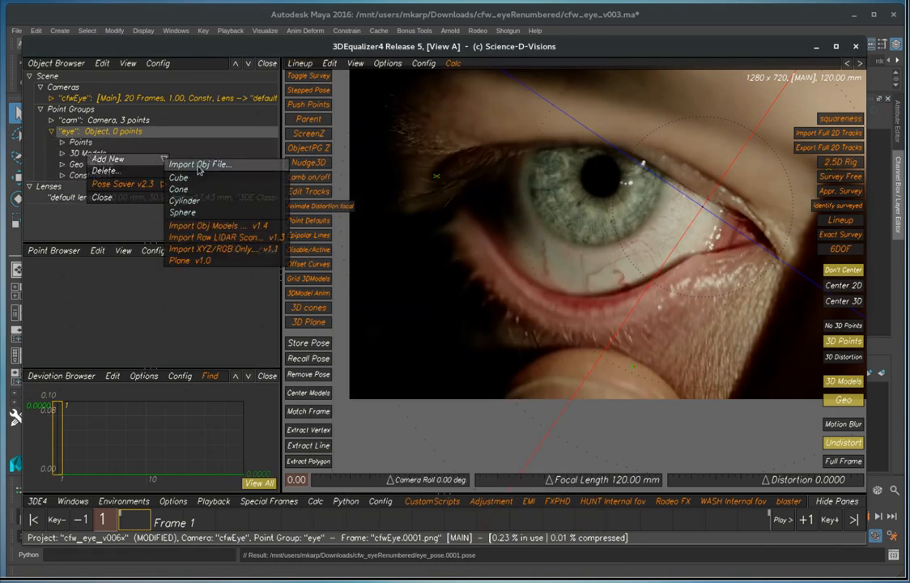
# Import the eyeball OBJ from cfw_eyeRenumbered into the eye point group.
pyautogui.click(200, 164)
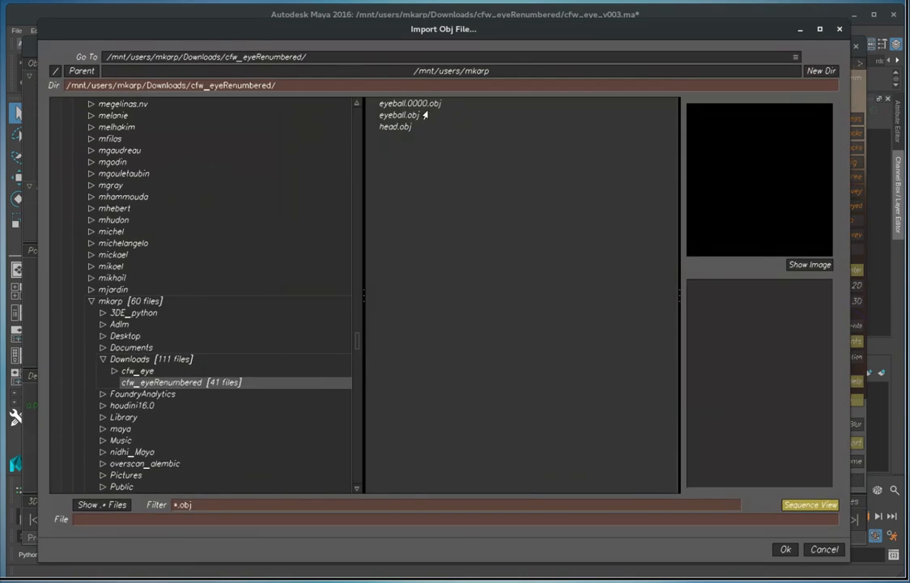
pyautogui.click(409, 102)
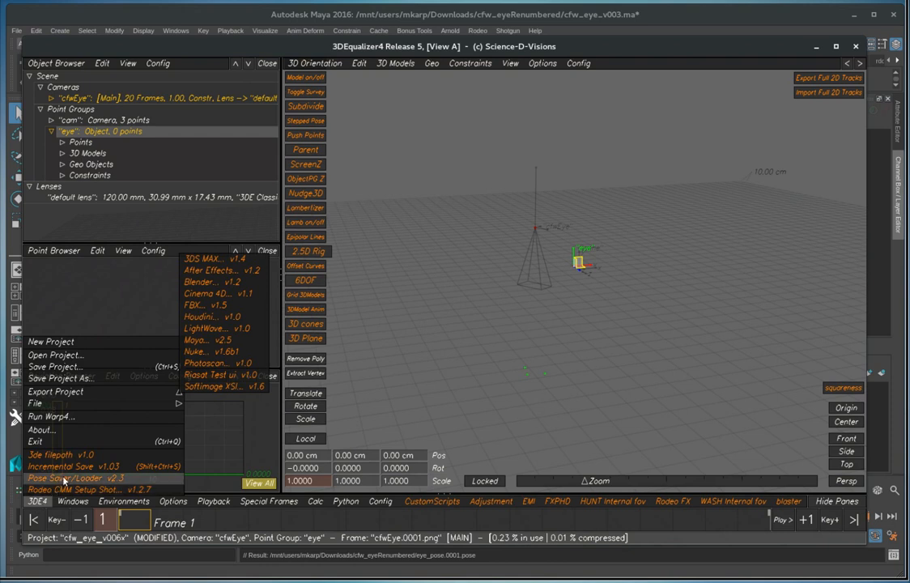
# Load eye_pose.0001.pose onto the eye point group with Select Type set to ObjectPGroup.
pyautogui.click(70, 477)
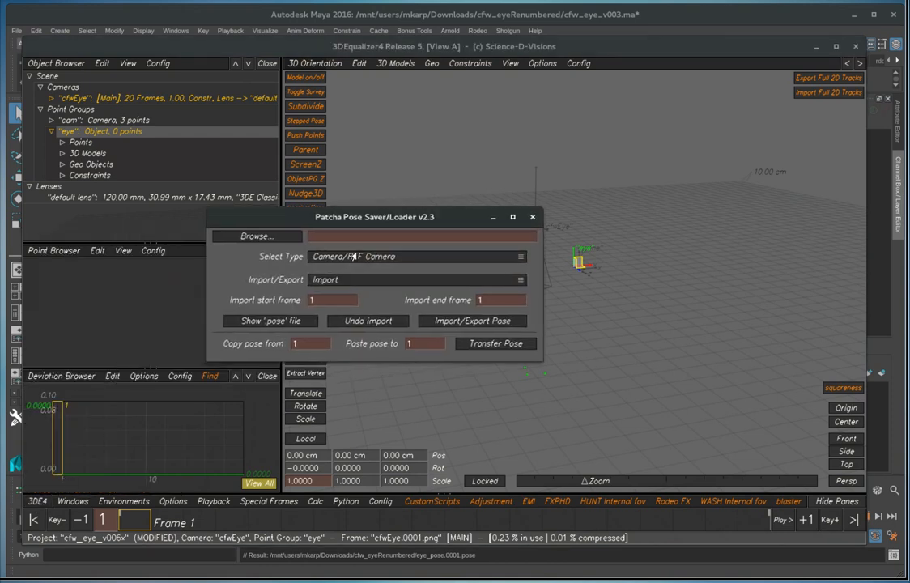
pyautogui.click(417, 256)
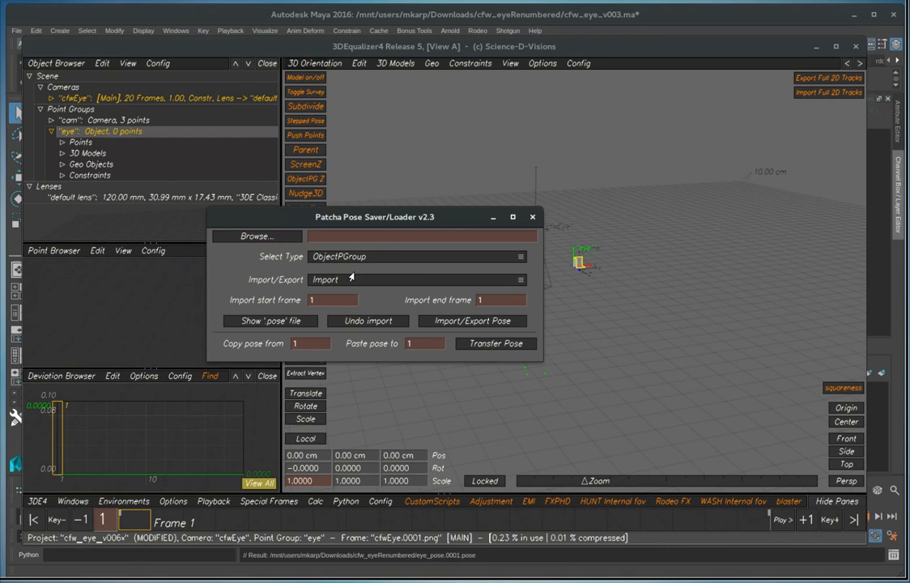
pyautogui.click(256, 235)
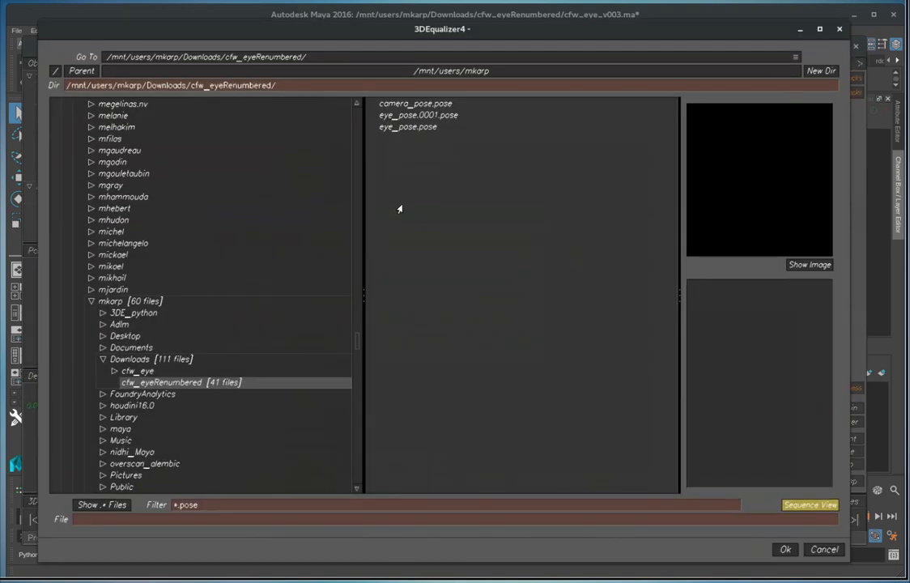
pyautogui.click(418, 114)
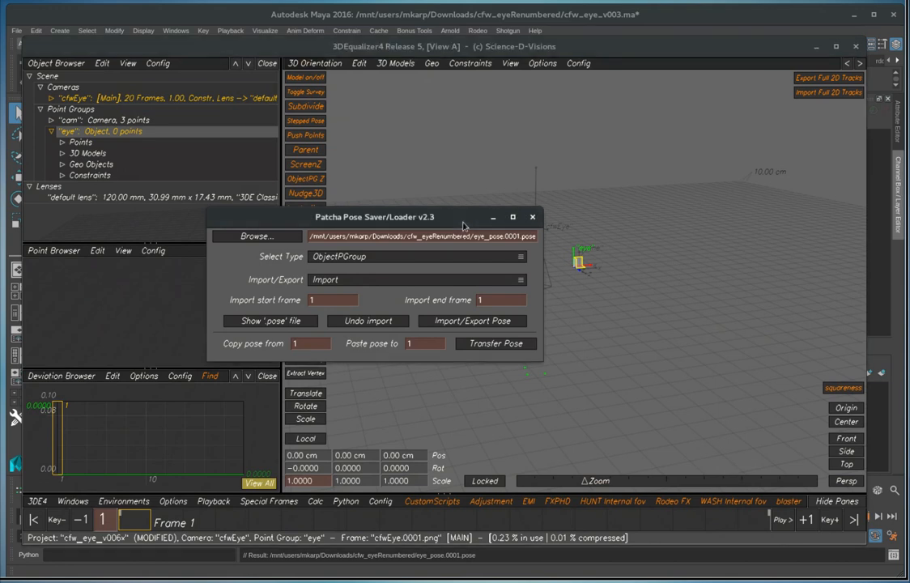
pyautogui.moveTo(375, 216); pyautogui.dragTo(256, 200)
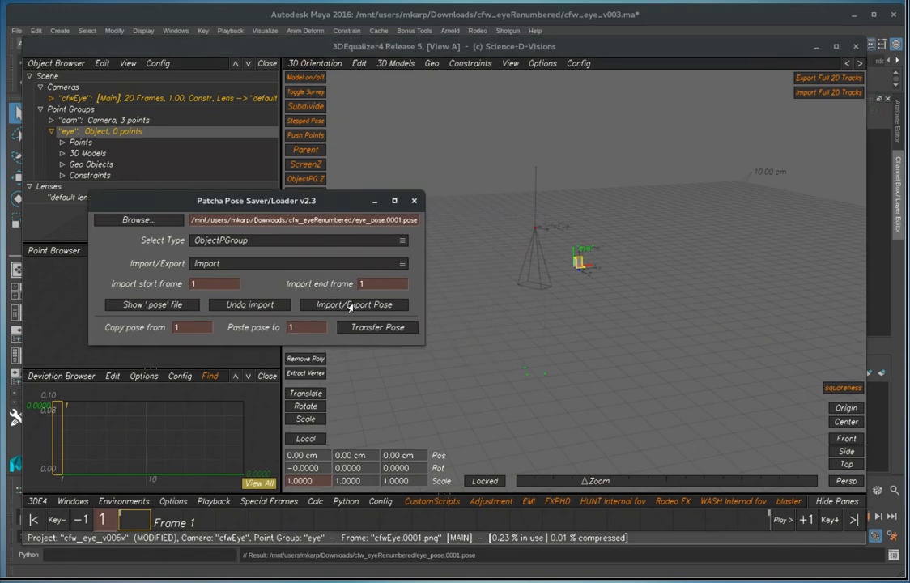
pyautogui.click(354, 304)
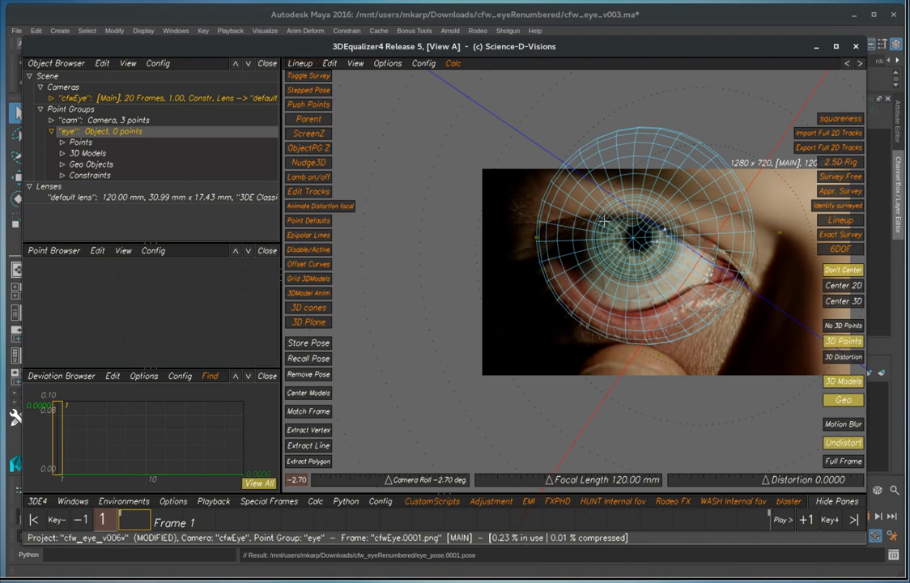
pyautogui.moveTo(696, 451)
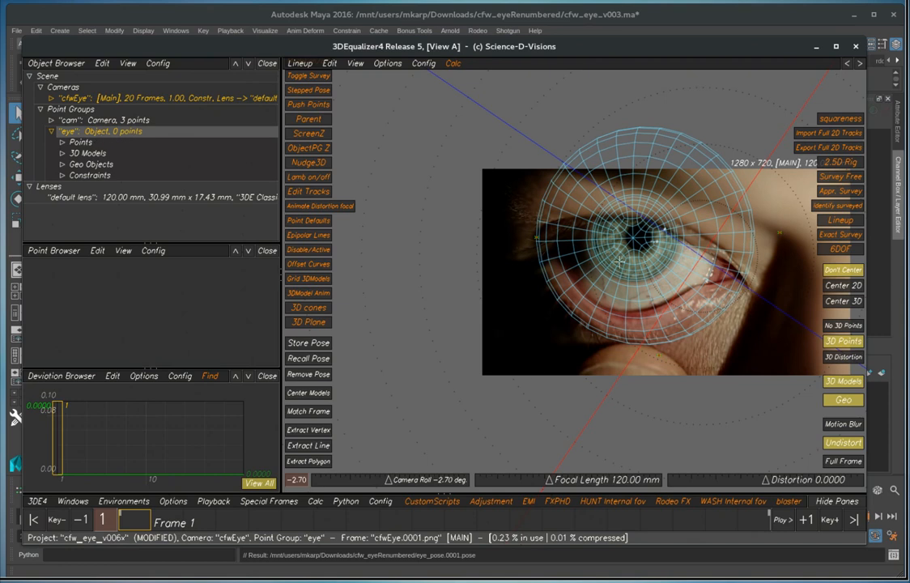
pyautogui.moveTo(653, 279)
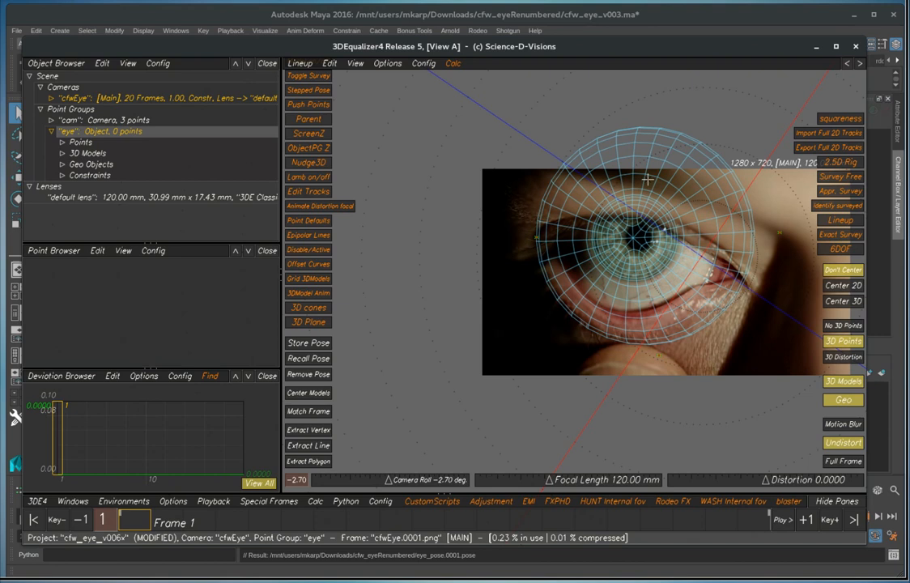
pyautogui.moveTo(606, 193)
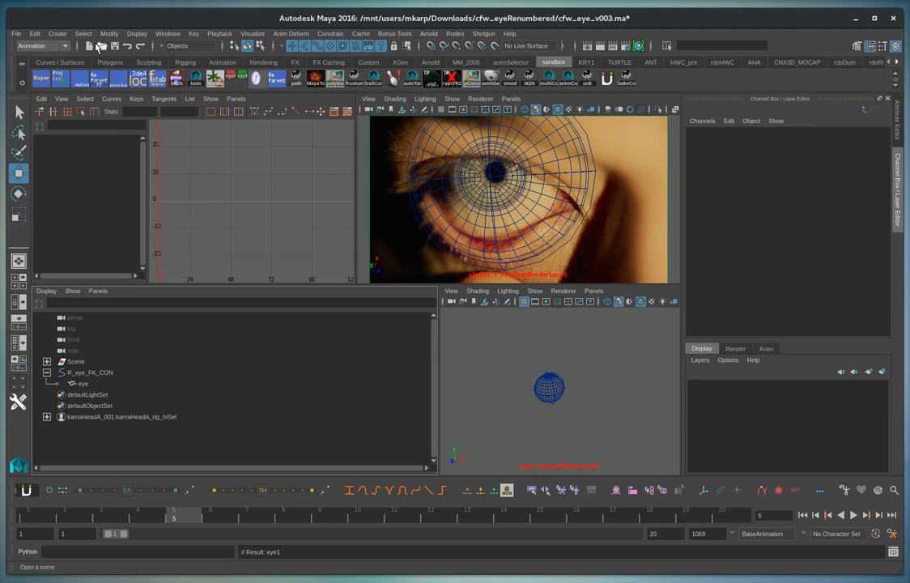
# Create a locator named eyeWintess_0005 and reselect R_eye_FK_CON.
pyautogui.click(56, 34)
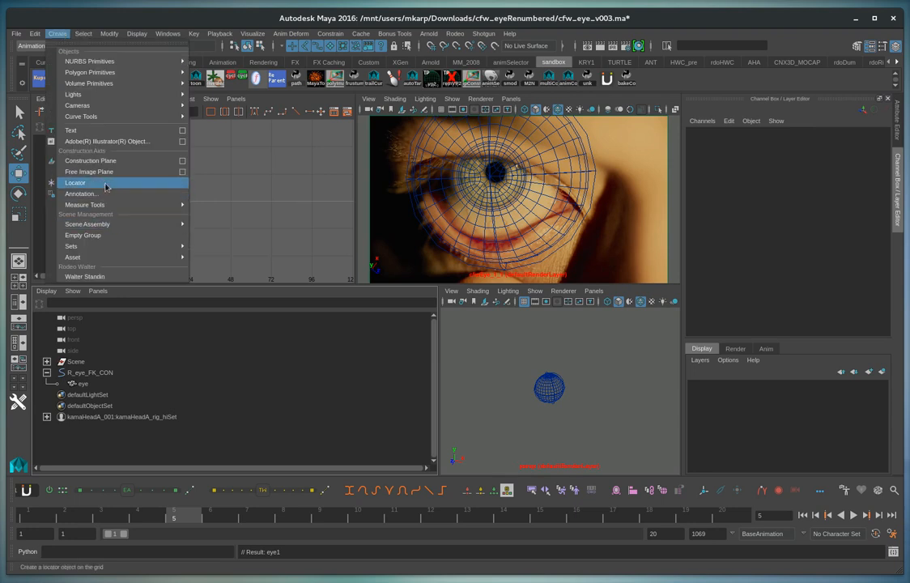
pyautogui.click(75, 182)
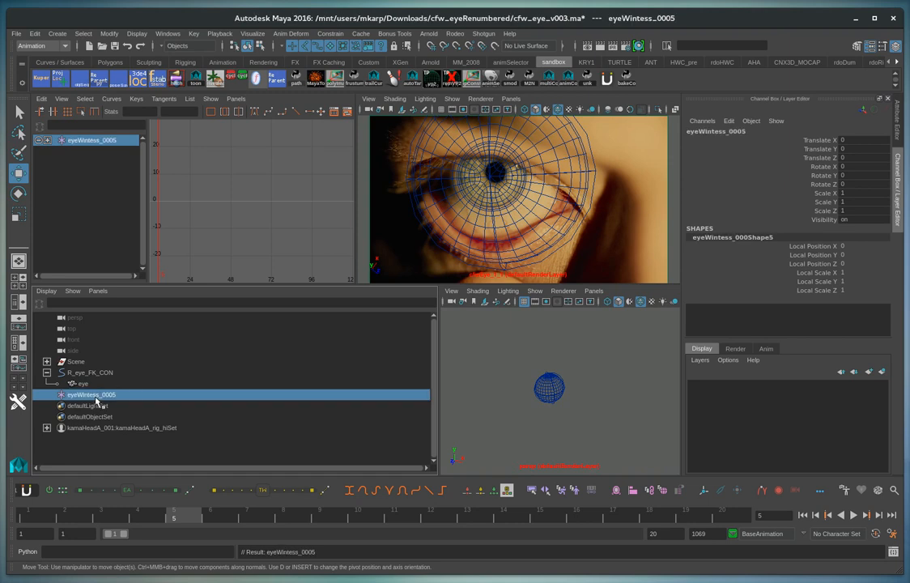
pyautogui.click(89, 373)
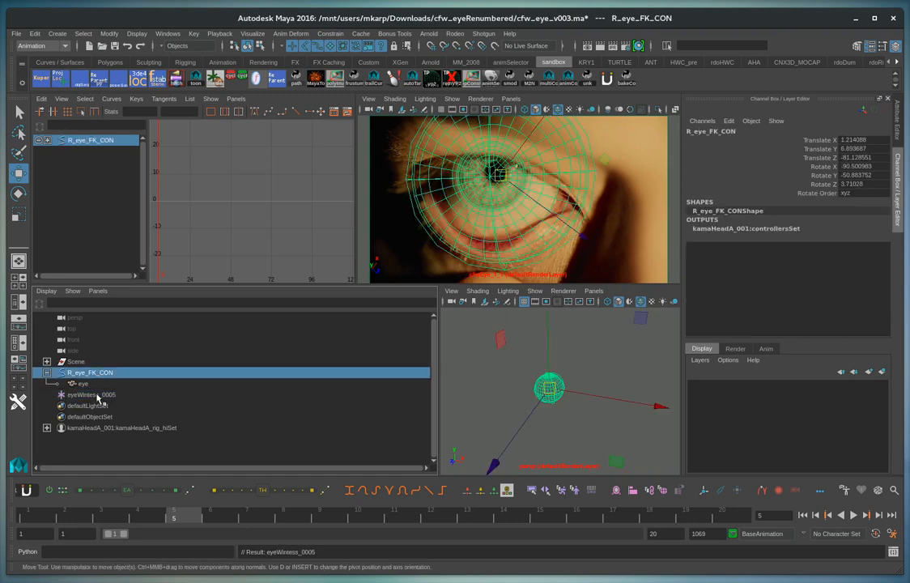
# Parent-constrain eyeWintess_0005 to R_eye_FK_CON and compare their channel values.
pyautogui.click(92, 394)
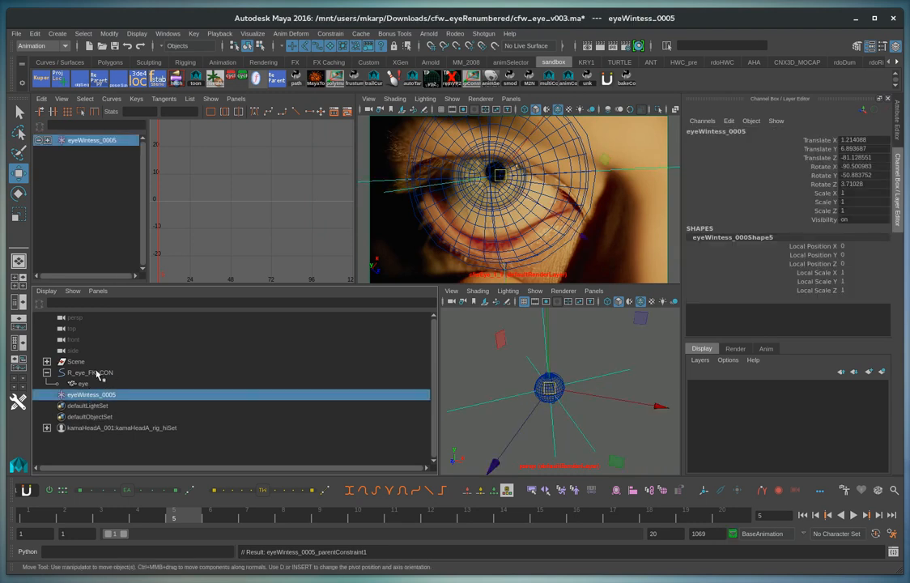
pyautogui.click(89, 372)
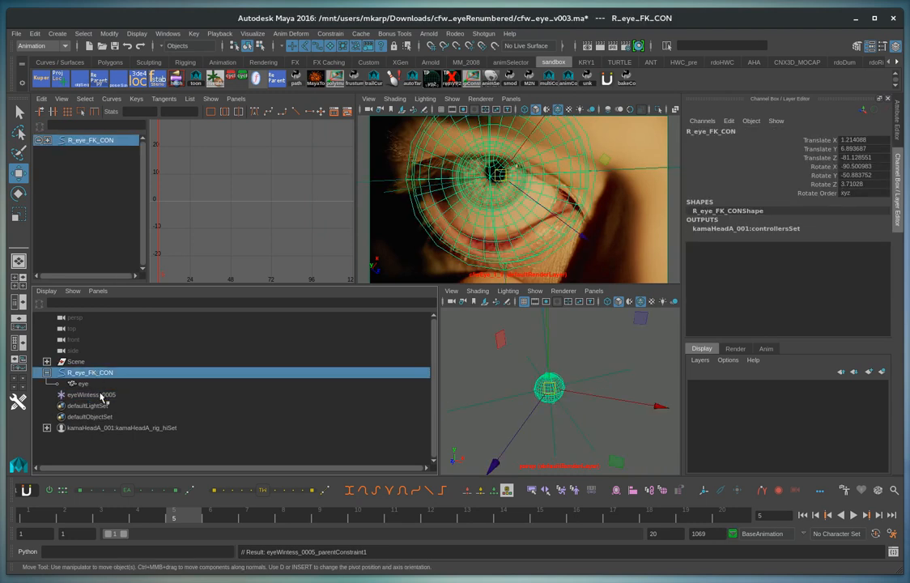
pyautogui.click(80, 383)
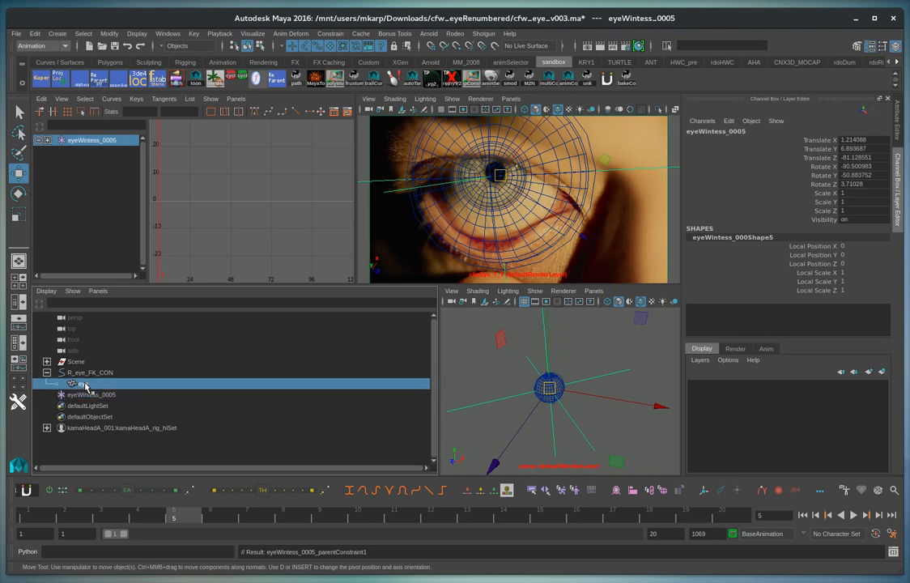
pyautogui.click(89, 372)
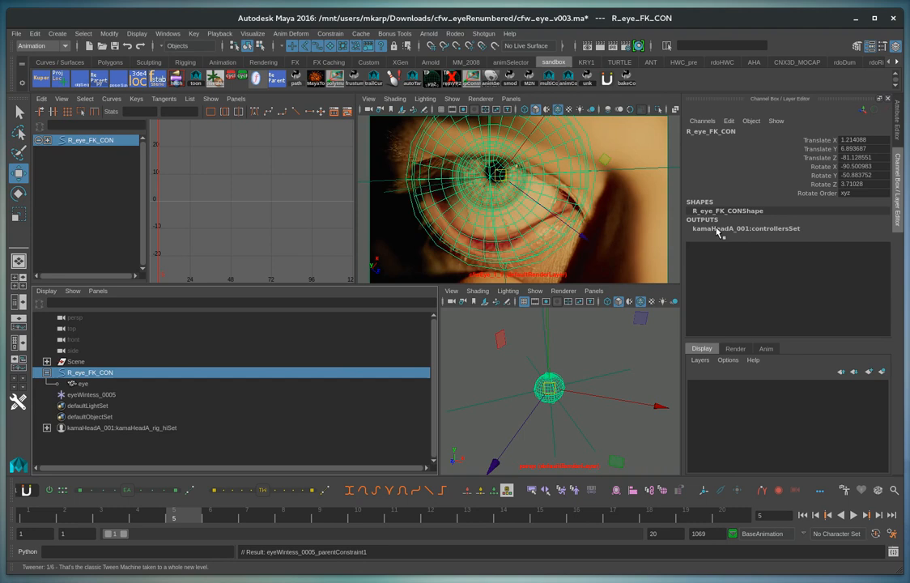
pyautogui.click(90, 395)
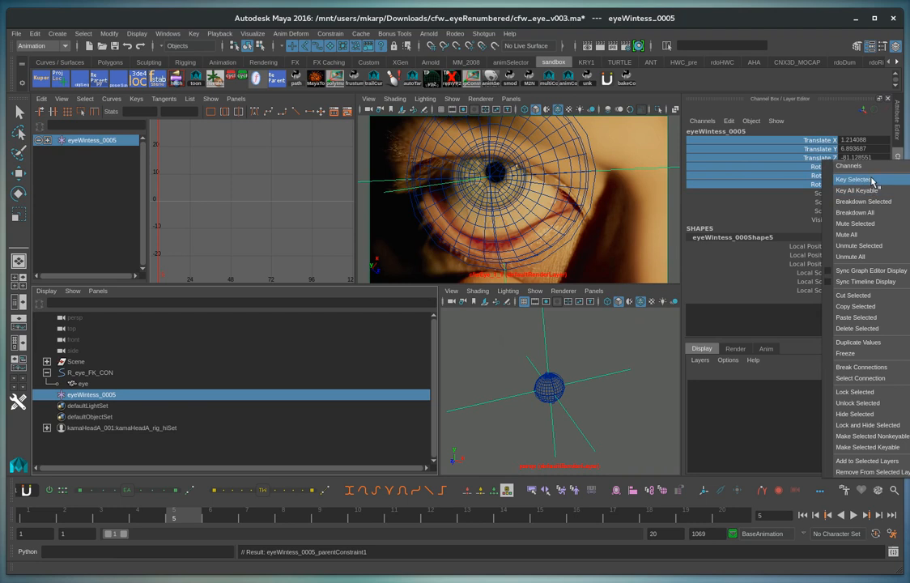
# Key the locator's translate and rotate channels, reselect it, and launch Pose Saver.
pyautogui.click(80, 383)
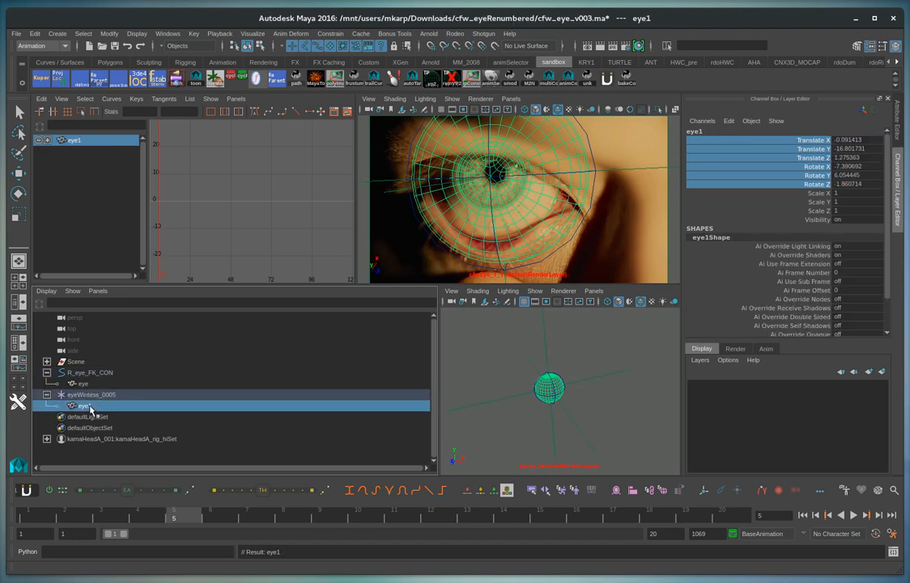
pyautogui.click(92, 394)
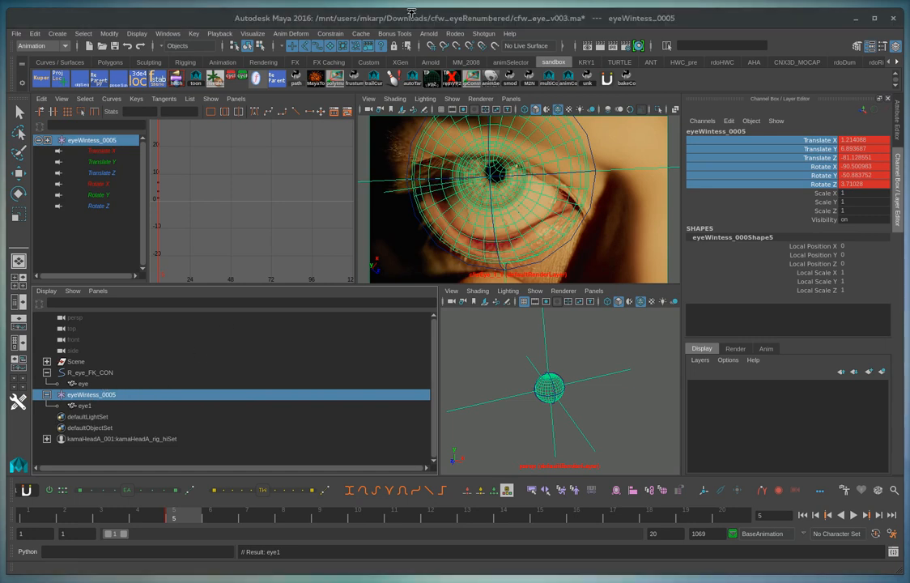
pyautogui.click(119, 77)
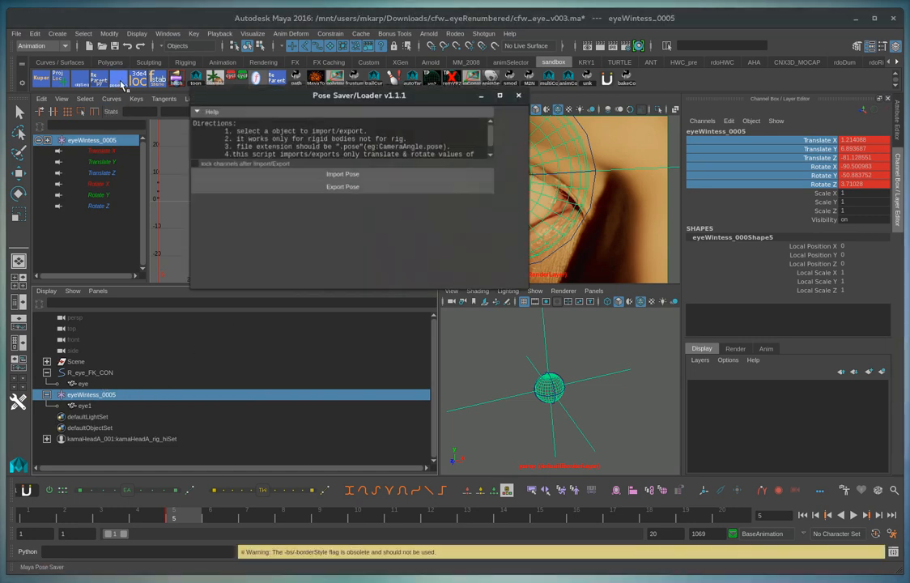
# Export the locator's pose over cfw_eyeRenumbered/eye_pose.0005.pose and close the tool.
pyautogui.click(343, 186)
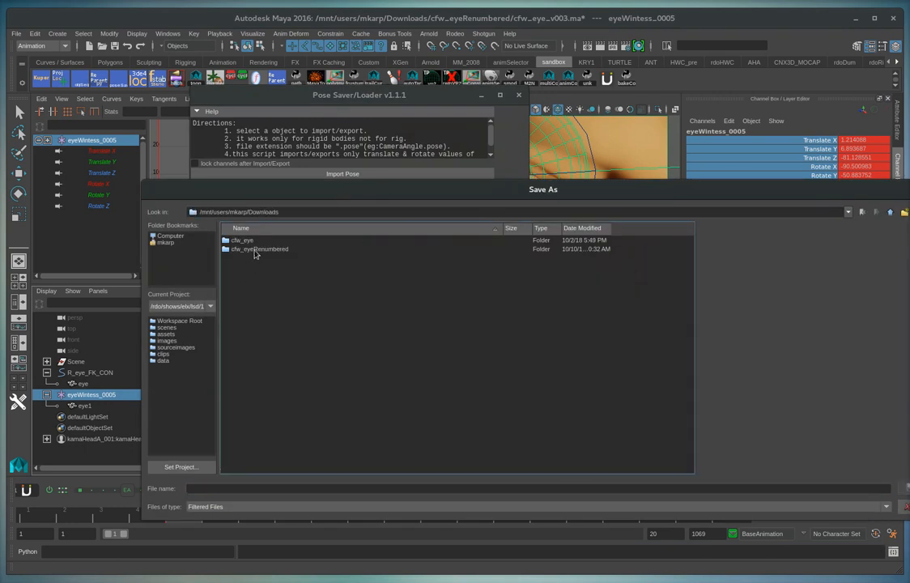
pyautogui.doubleClick(258, 249)
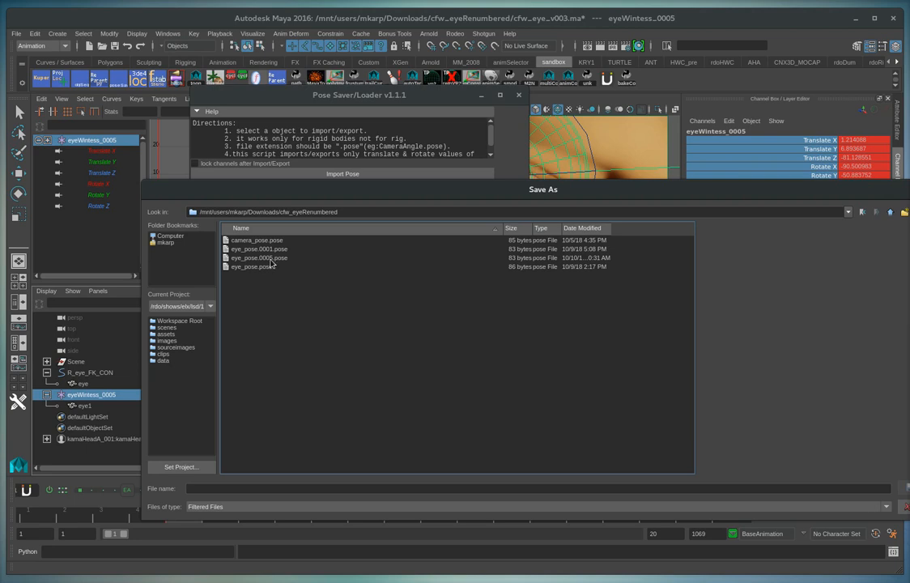
pyautogui.click(258, 258)
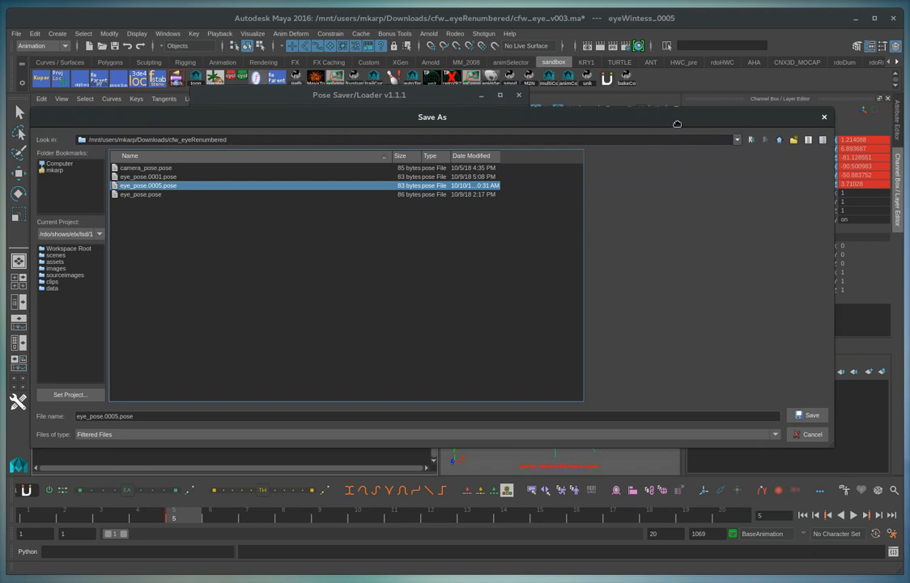
pyautogui.click(812, 415)
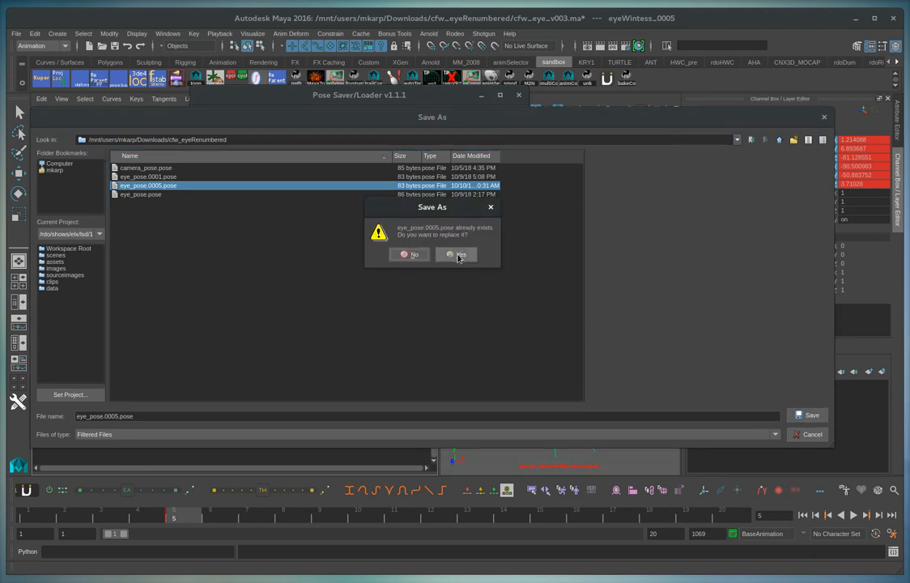
pyautogui.click(460, 255)
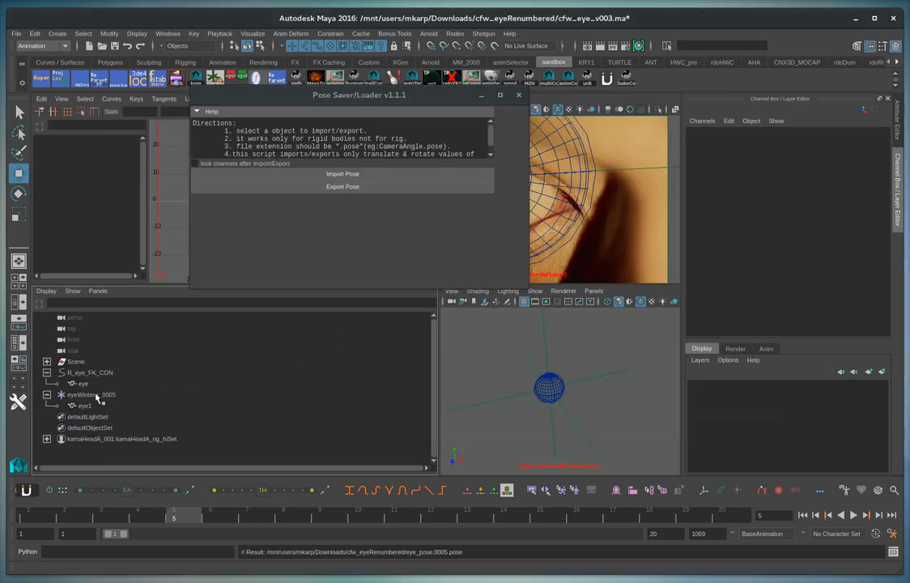
pyautogui.click(91, 394)
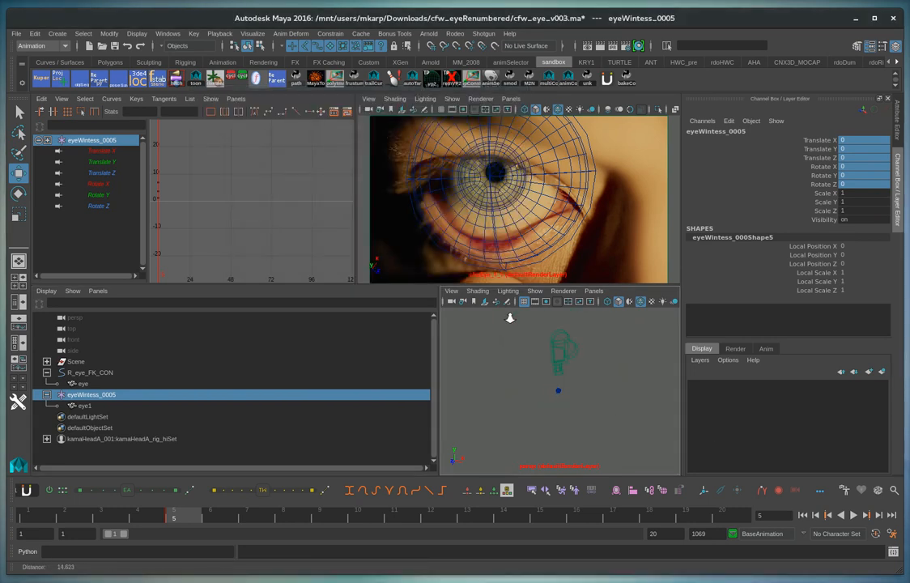
pyautogui.moveTo(591, 386)
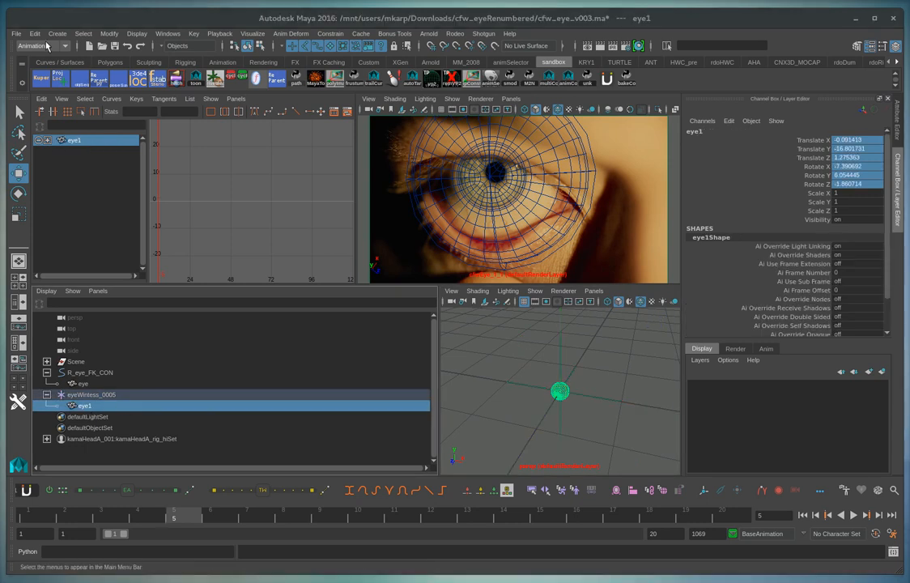
# Export the selected eye1 mesh as OBJ, overwriting eyeball.0005.obj in cfw_eyeRenumbered.
pyautogui.click(15, 33)
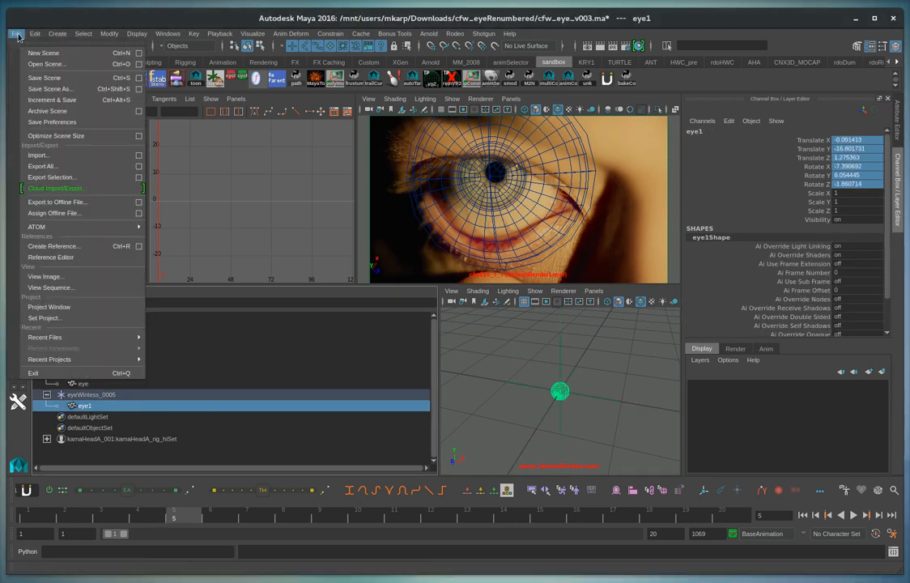
pyautogui.moveTo(51, 177)
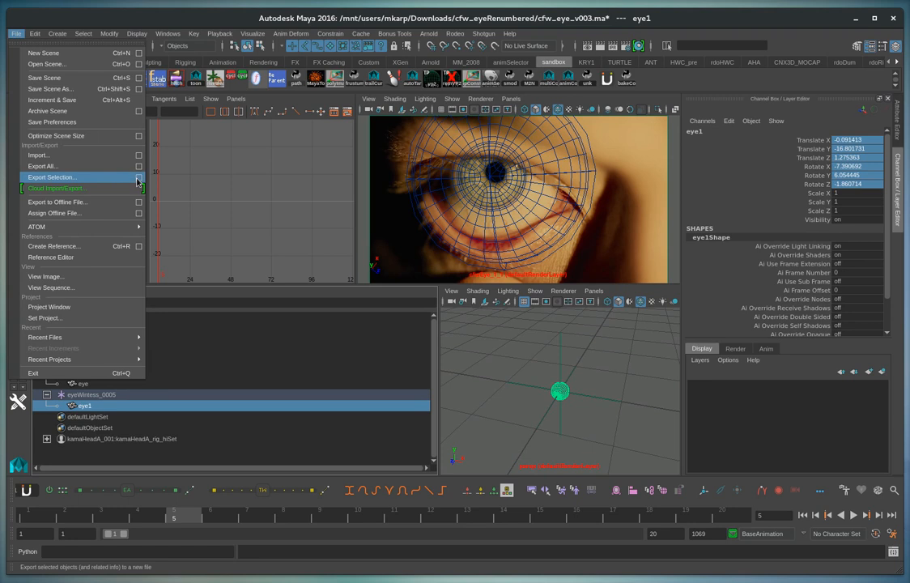
pyautogui.click(51, 177)
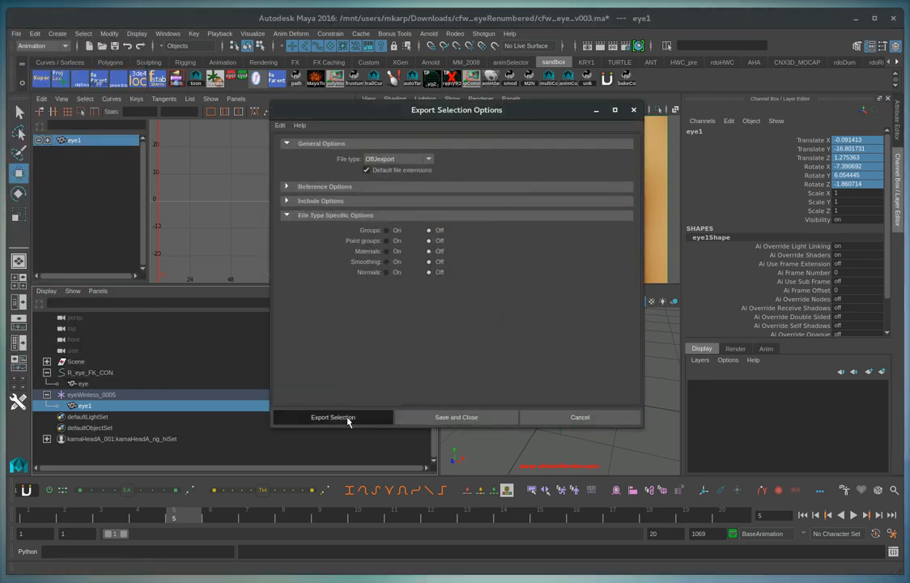
pyautogui.click(333, 417)
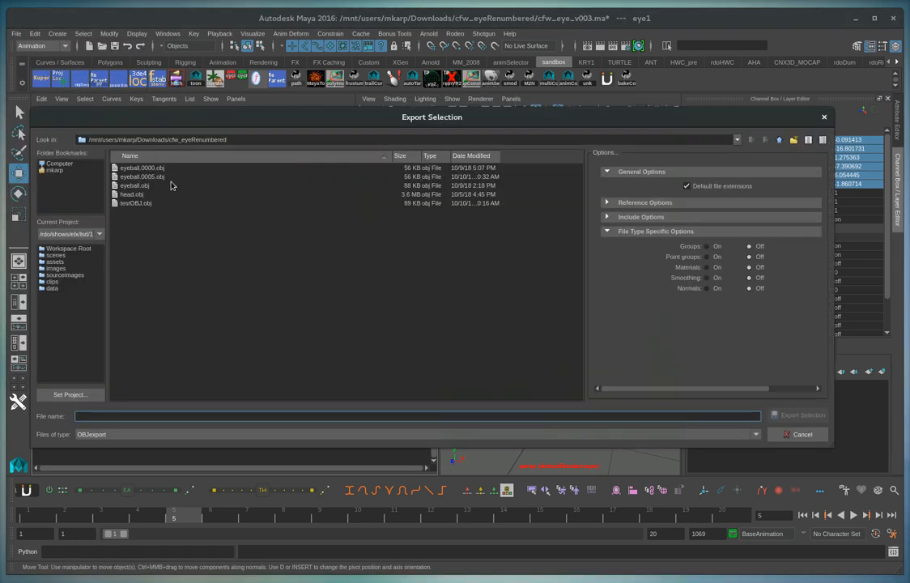
pyautogui.click(143, 176)
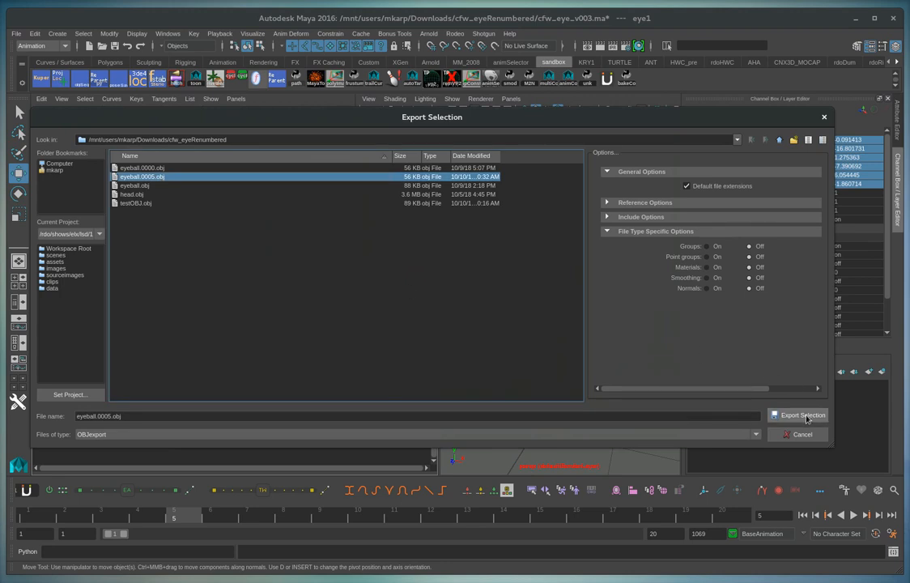
pyautogui.moveTo(162, 204)
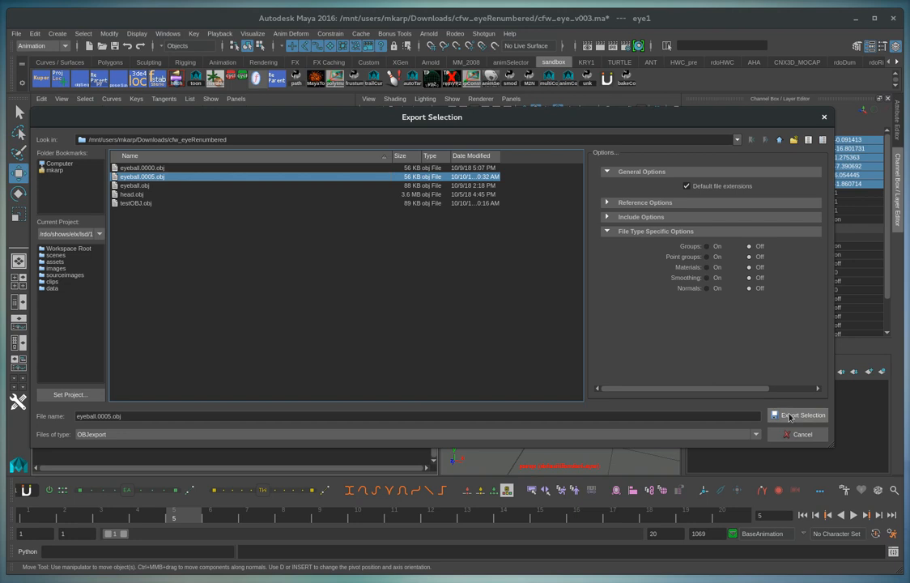
pyautogui.click(801, 414)
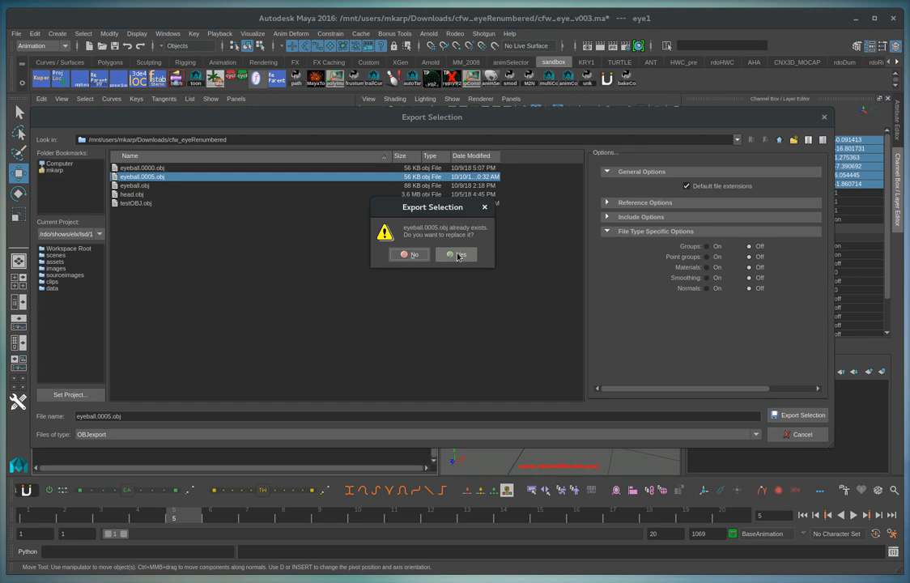
pyautogui.click(456, 254)
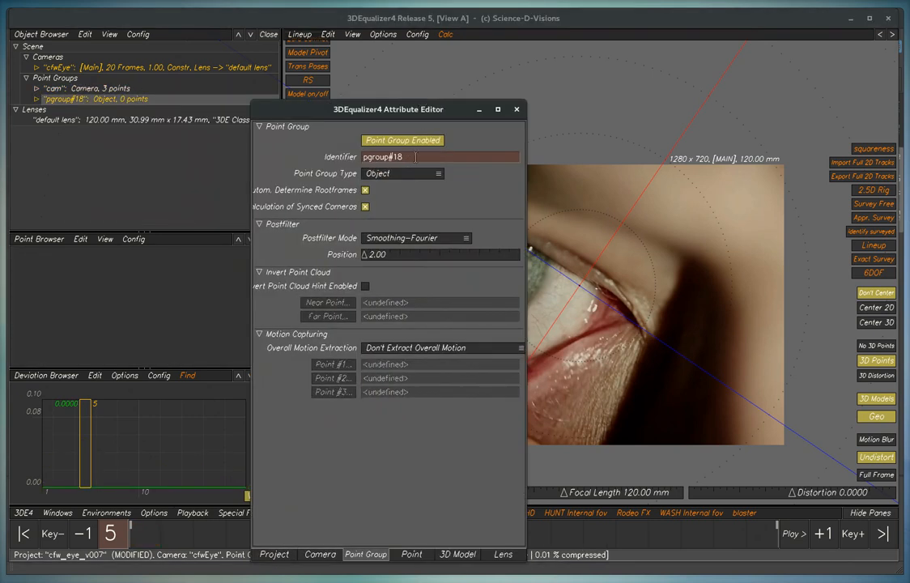
# Set the new point group's identifier to 'eye' and expand it in the Object Browser.
pyautogui.write('eye')
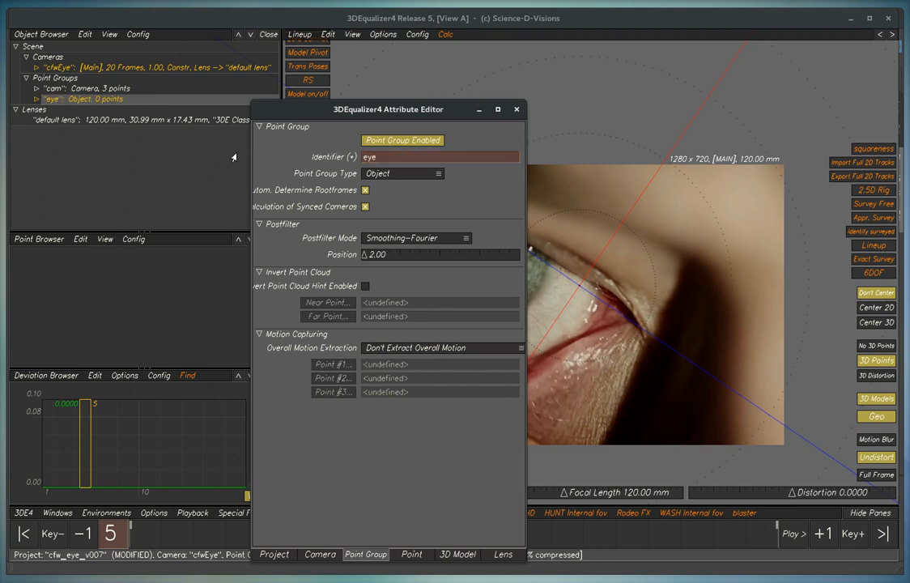
pyautogui.click(517, 109)
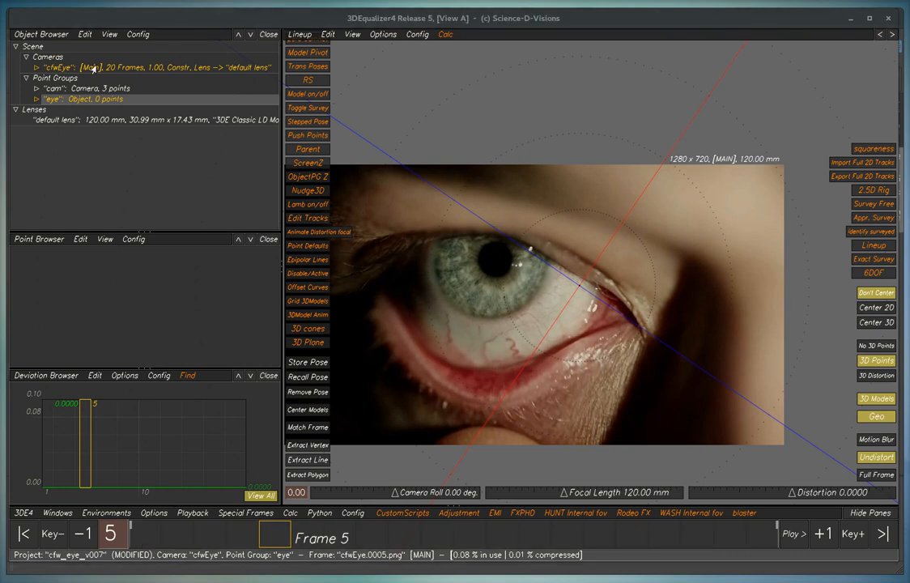
pyautogui.click(37, 98)
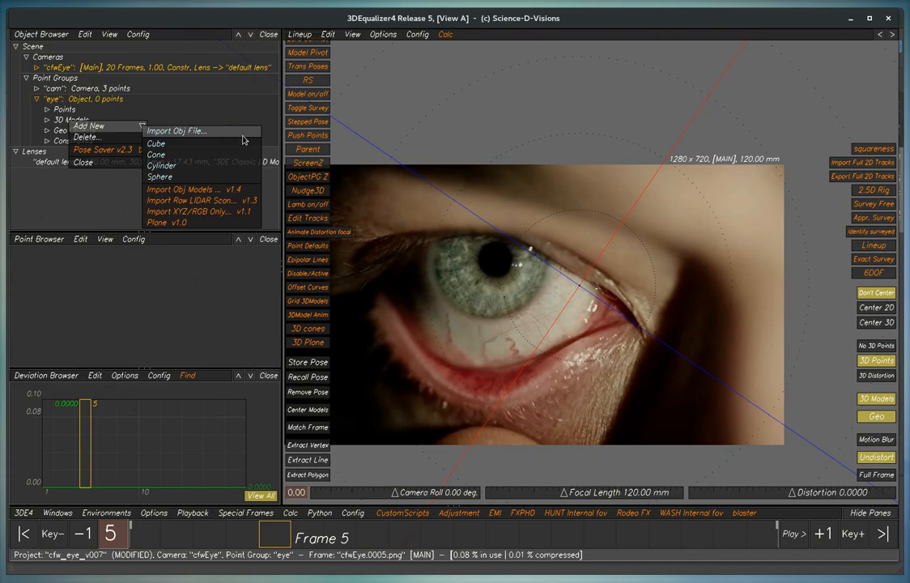
# Import eyeball.0005.obj as a 3D model under the eye point group.
pyautogui.click(174, 130)
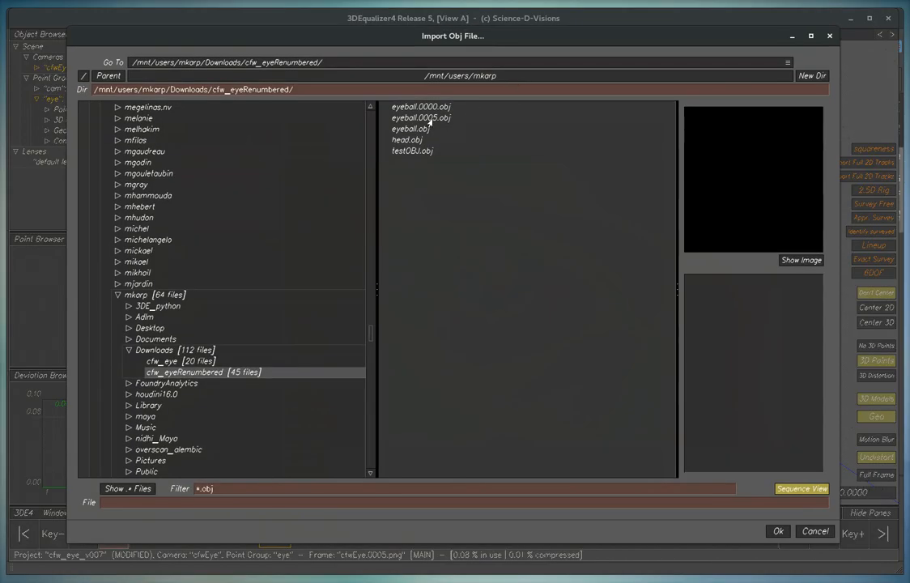
pyautogui.click(420, 117)
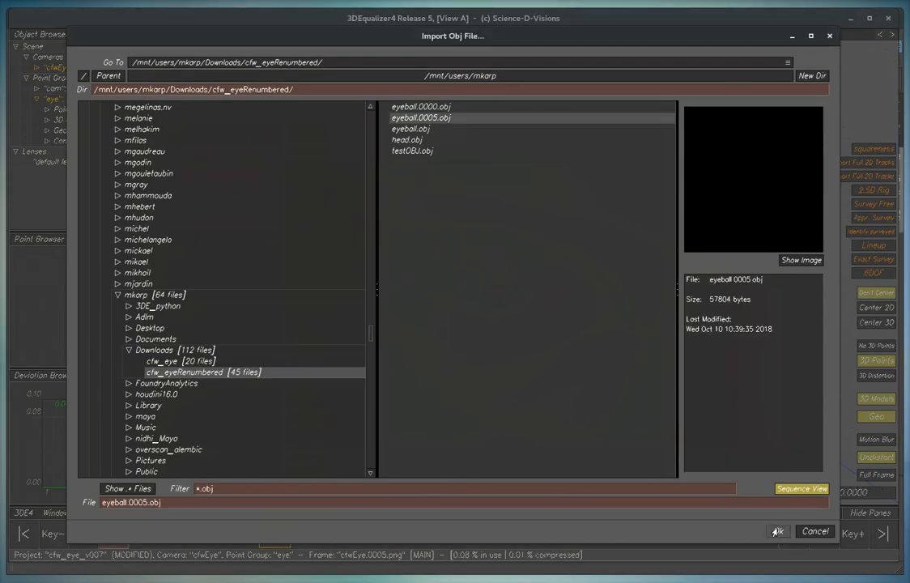
pyautogui.click(776, 531)
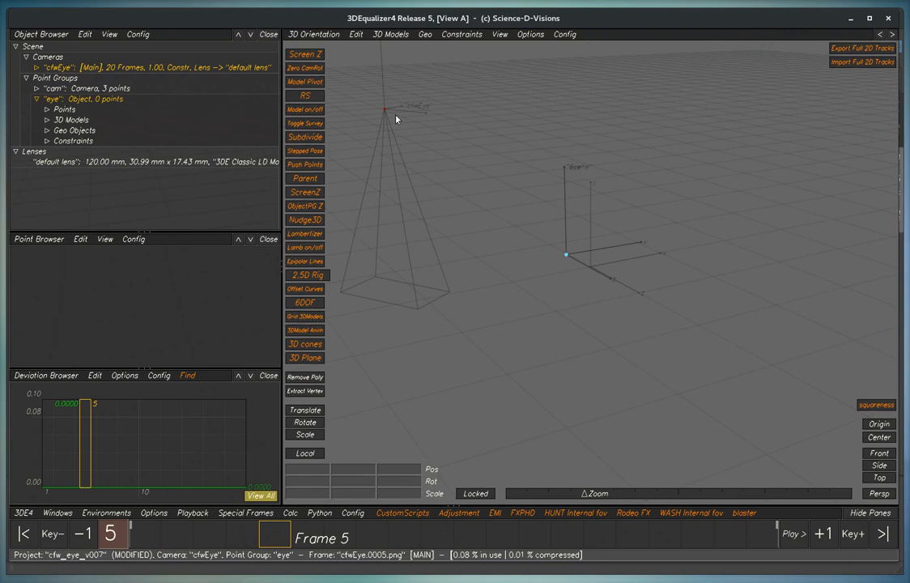
pyautogui.moveTo(332, 84)
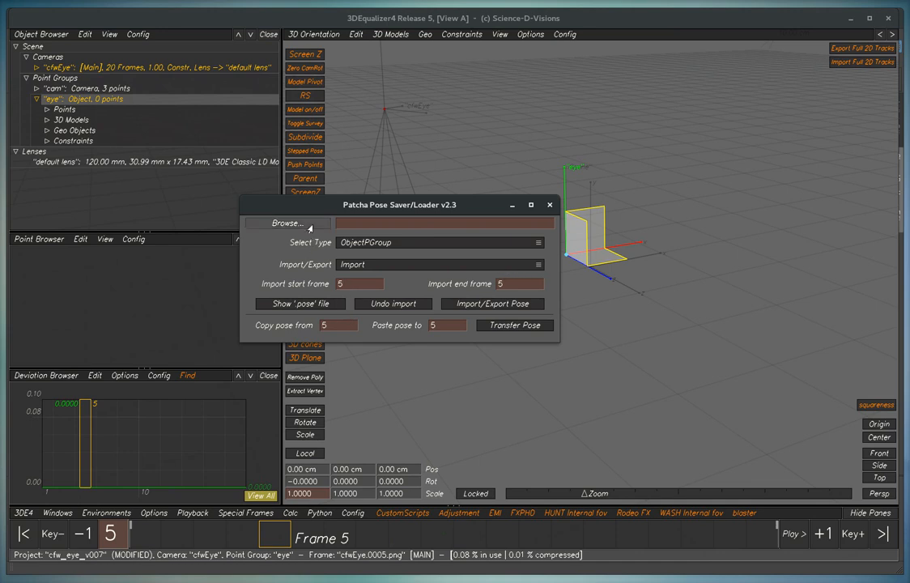
# Load eye_pose.0005.pose in the Patcha Pose Saver/Loader and apply it to the eye group.
pyautogui.click(285, 223)
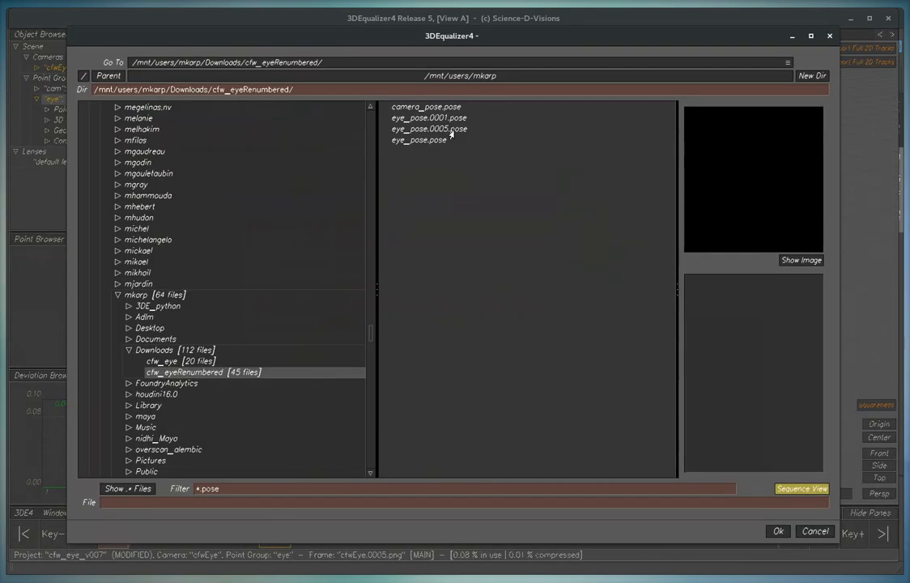
pyautogui.click(429, 129)
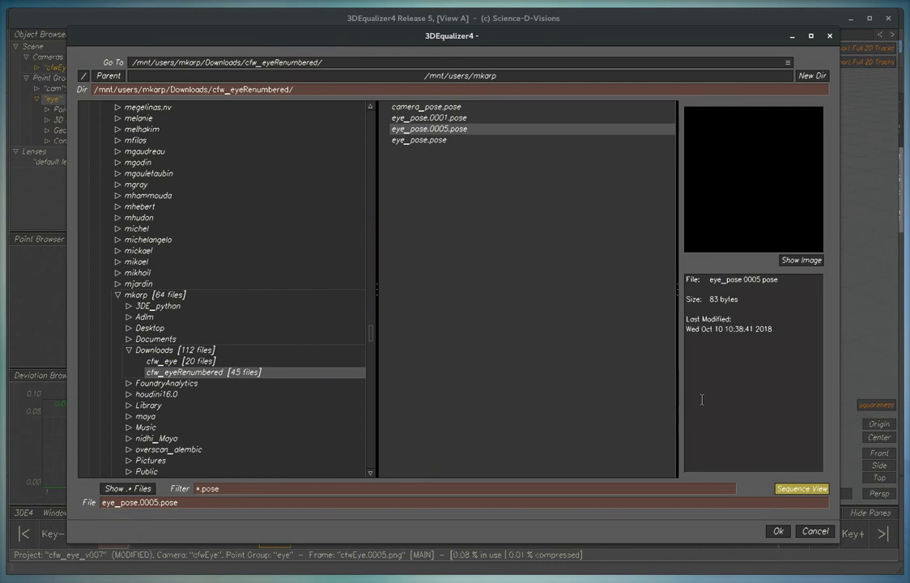
pyautogui.click(776, 531)
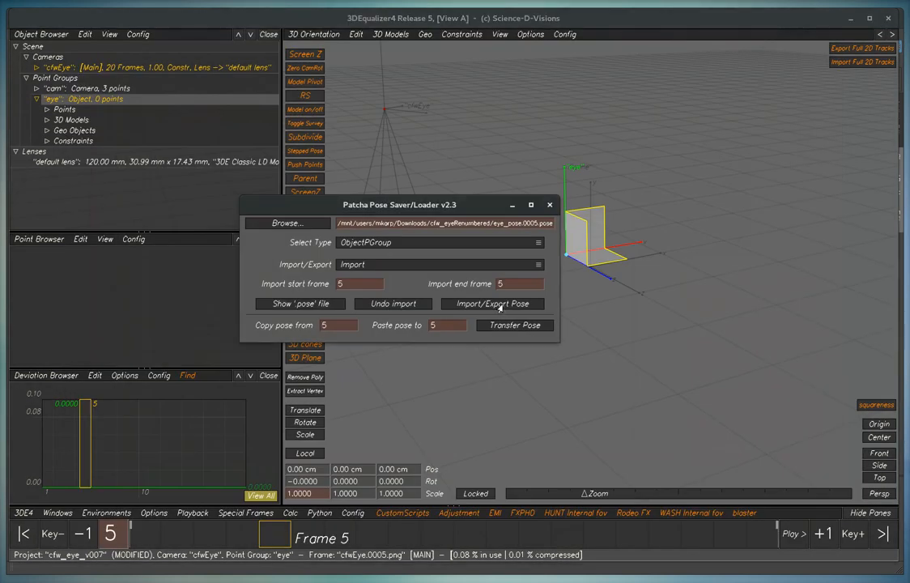
pyautogui.click(492, 303)
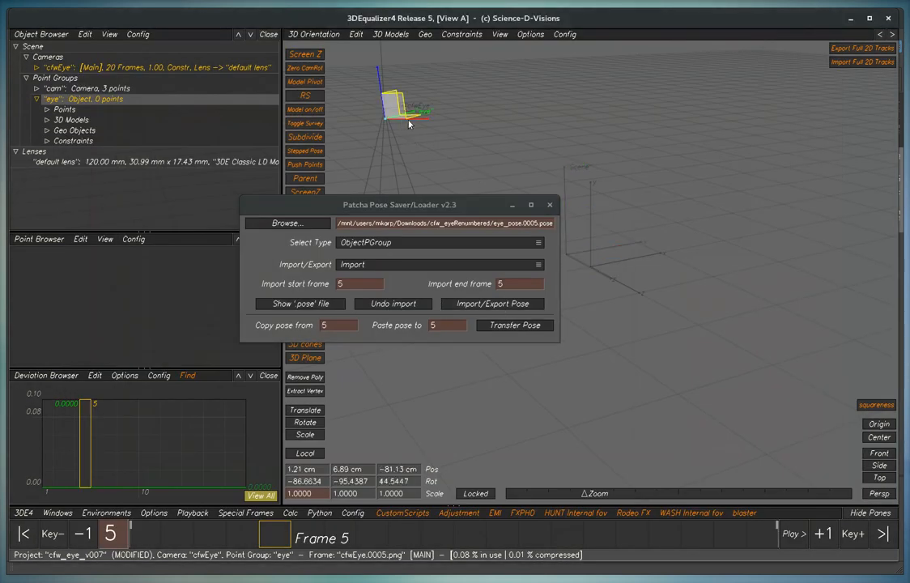